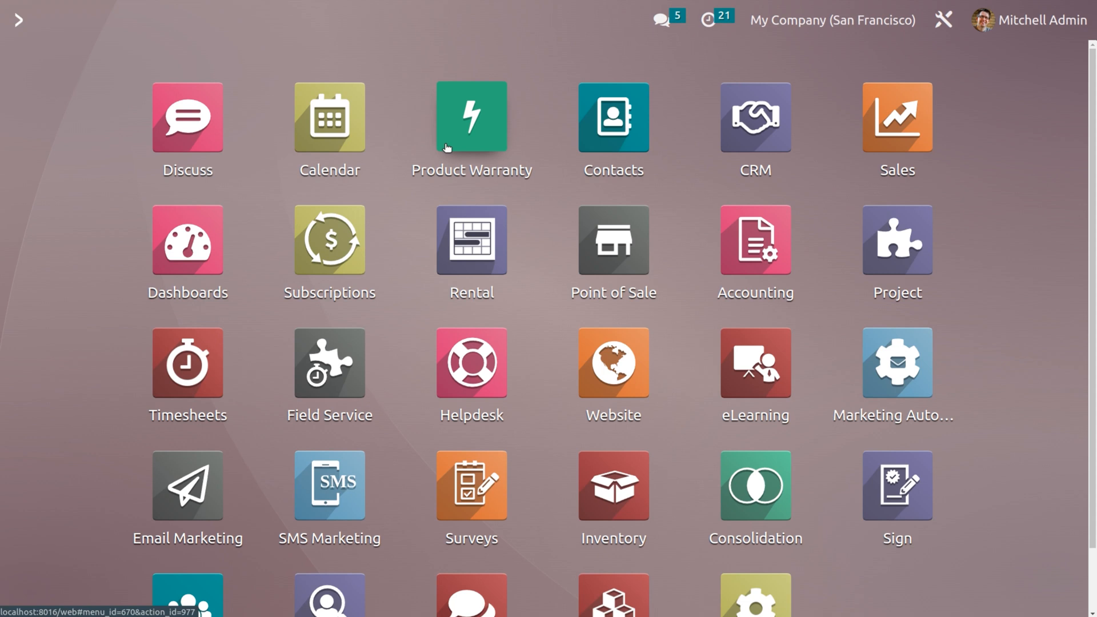
Step: Enter Studio customisation mode on the Product Warranty app's kanban view
click(470, 116)
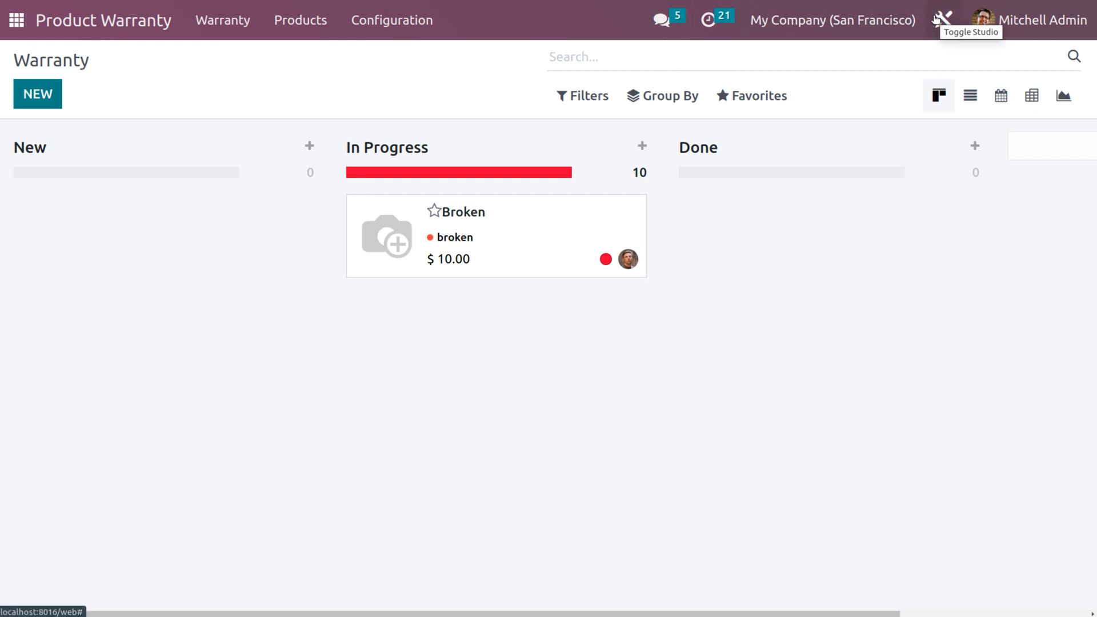
click(942, 19)
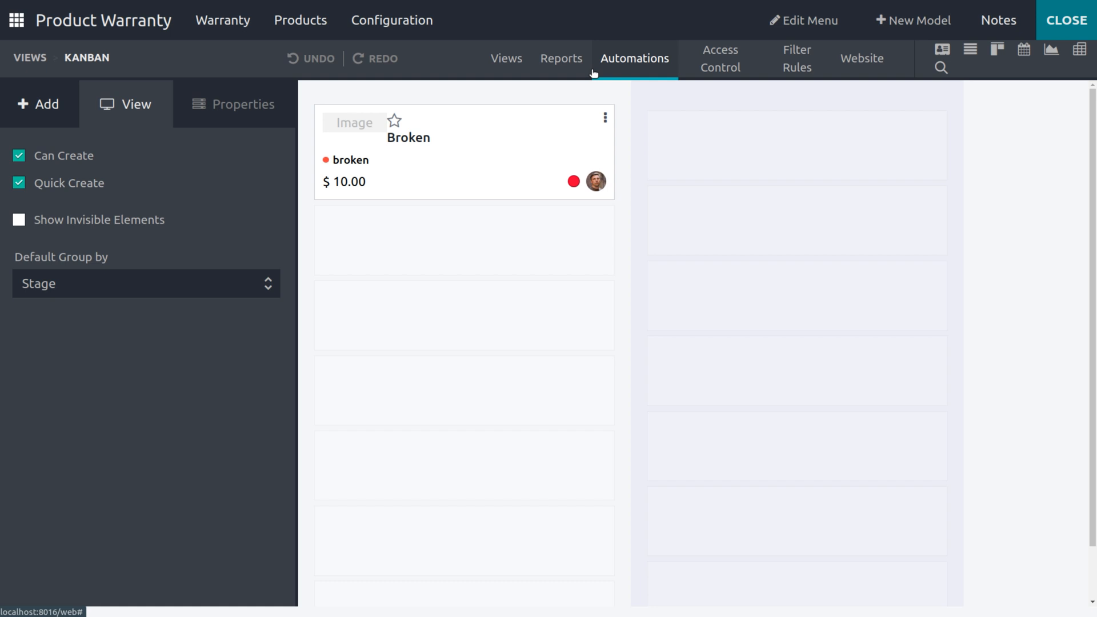
click(560, 58)
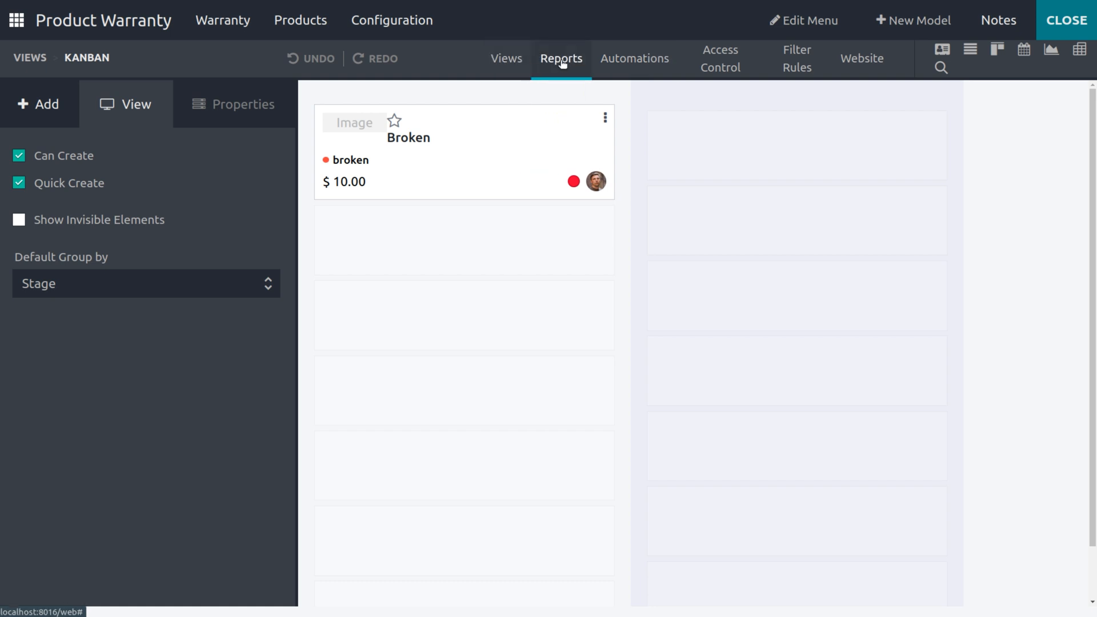
Step: From the warranty Reports list, start creating a new report
click(559, 58)
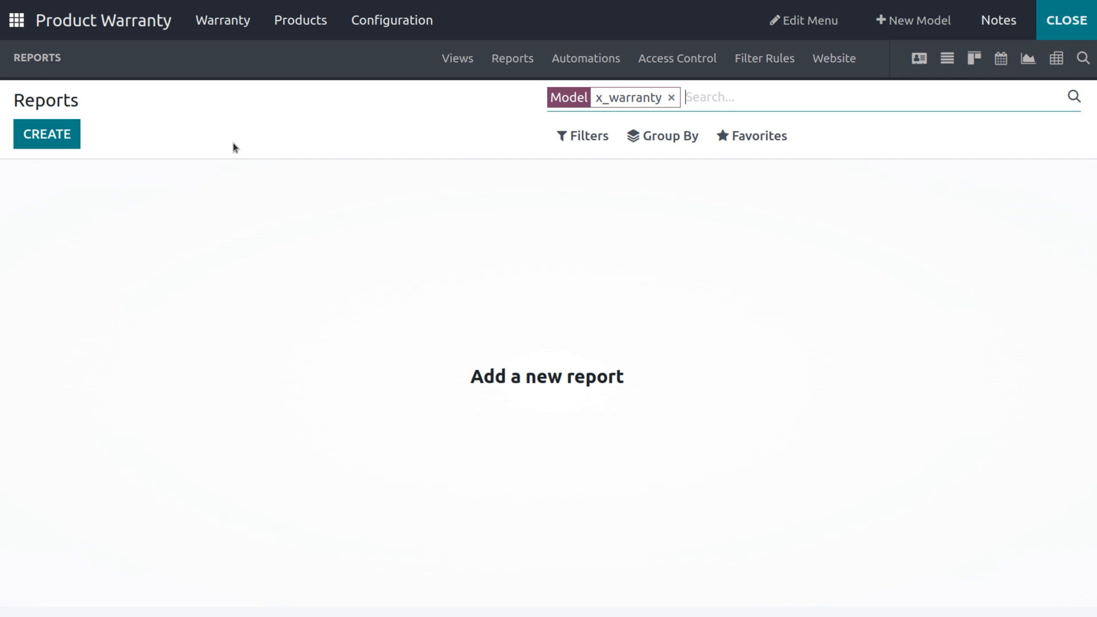
mouse_move(102, 150)
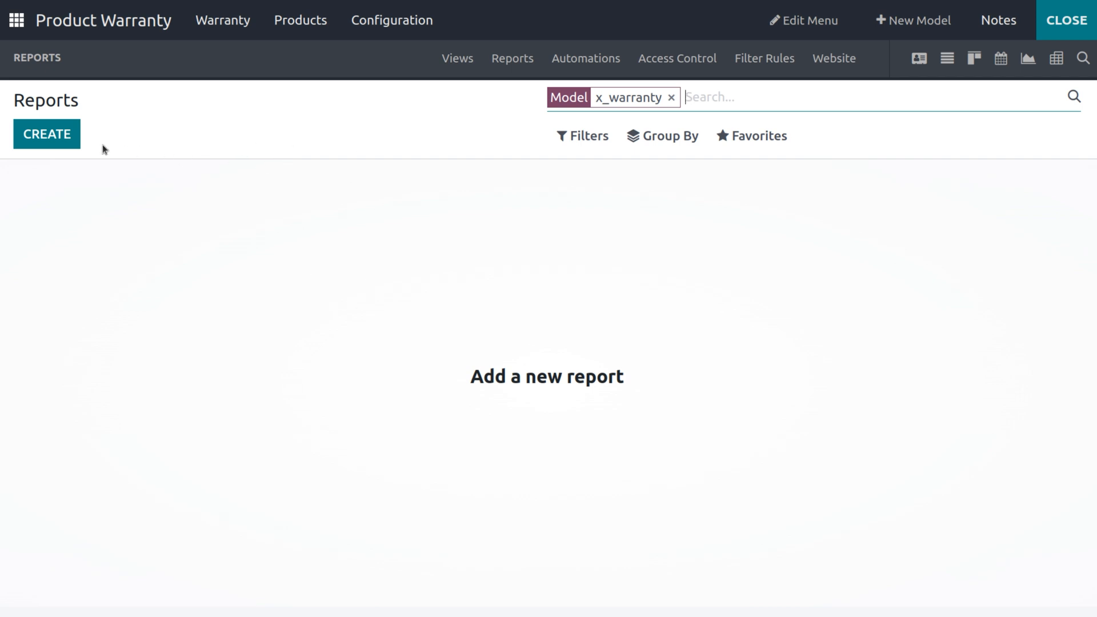
click(45, 134)
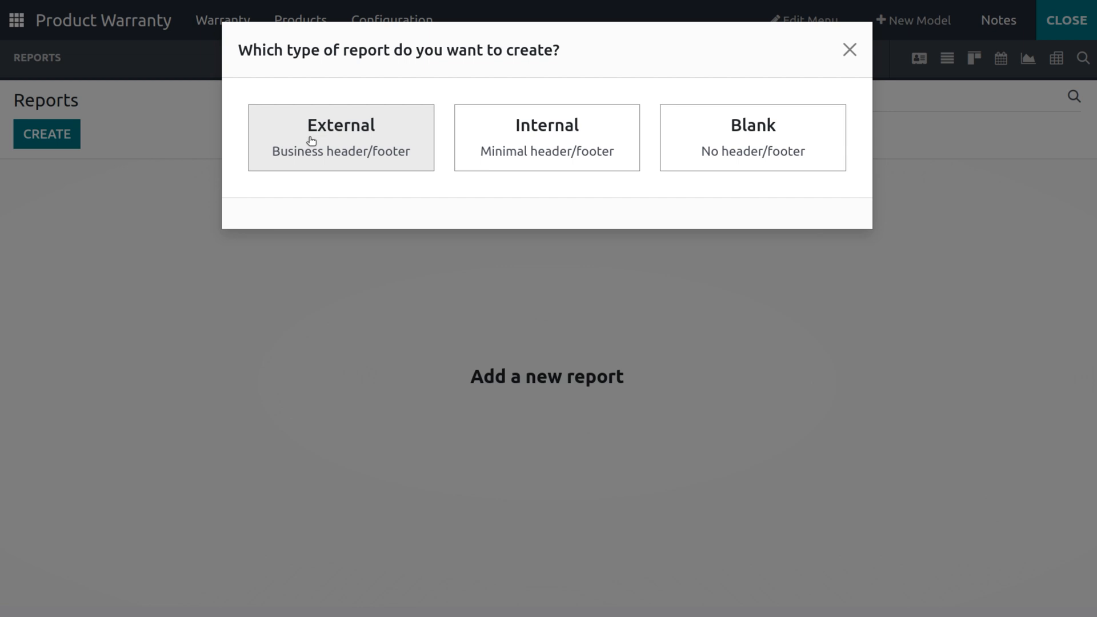
Step: Choose the External (Business header/footer) report type
click(340, 137)
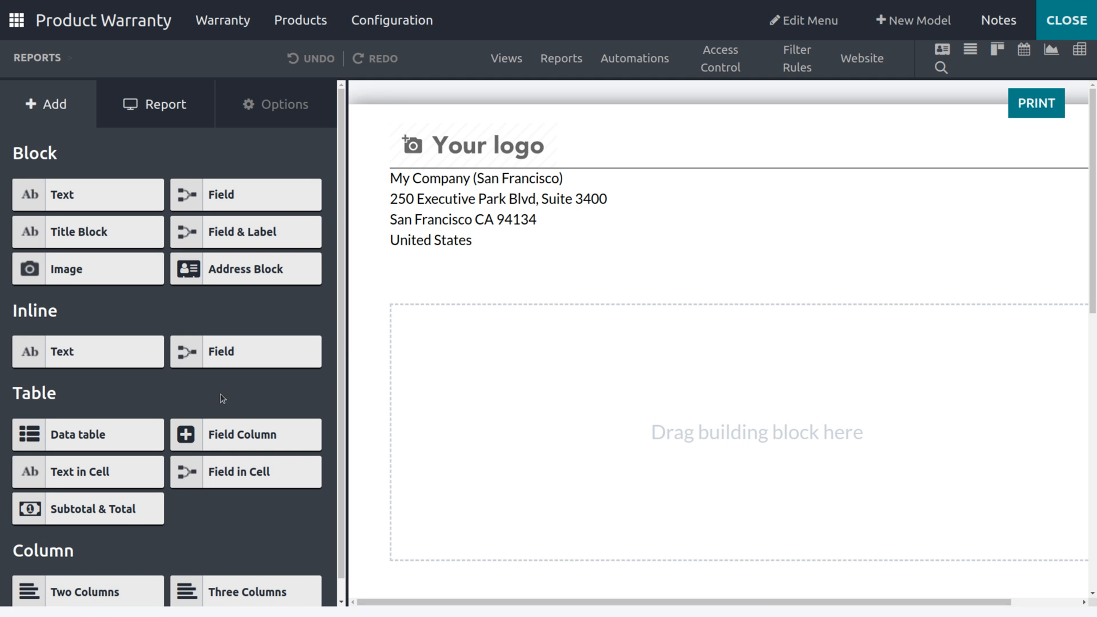
mouse_move(411, 415)
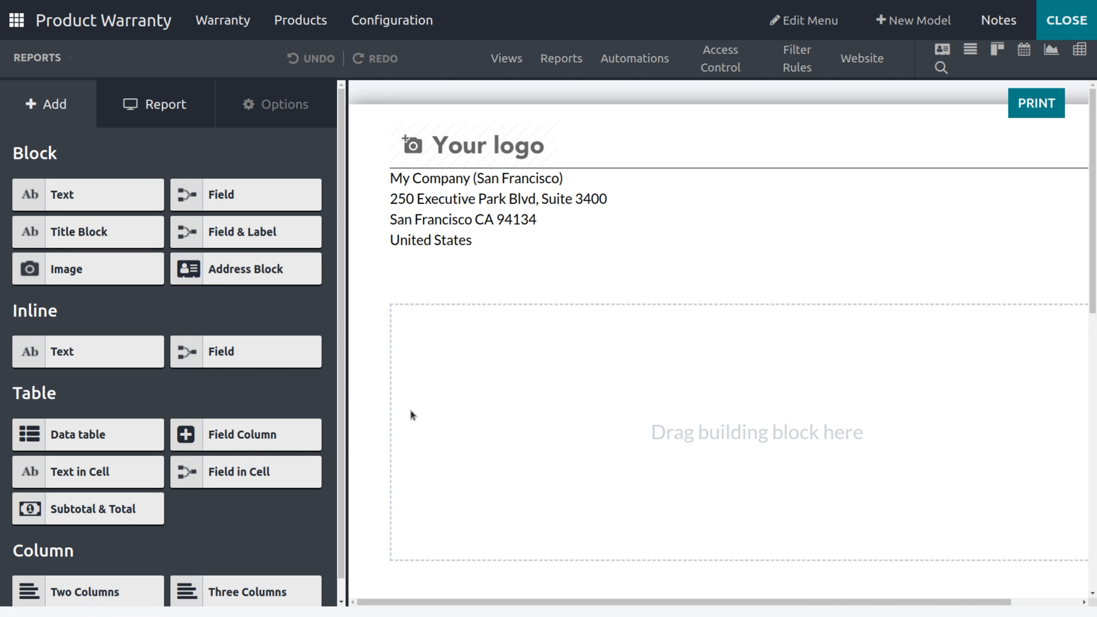
mouse_move(457, 481)
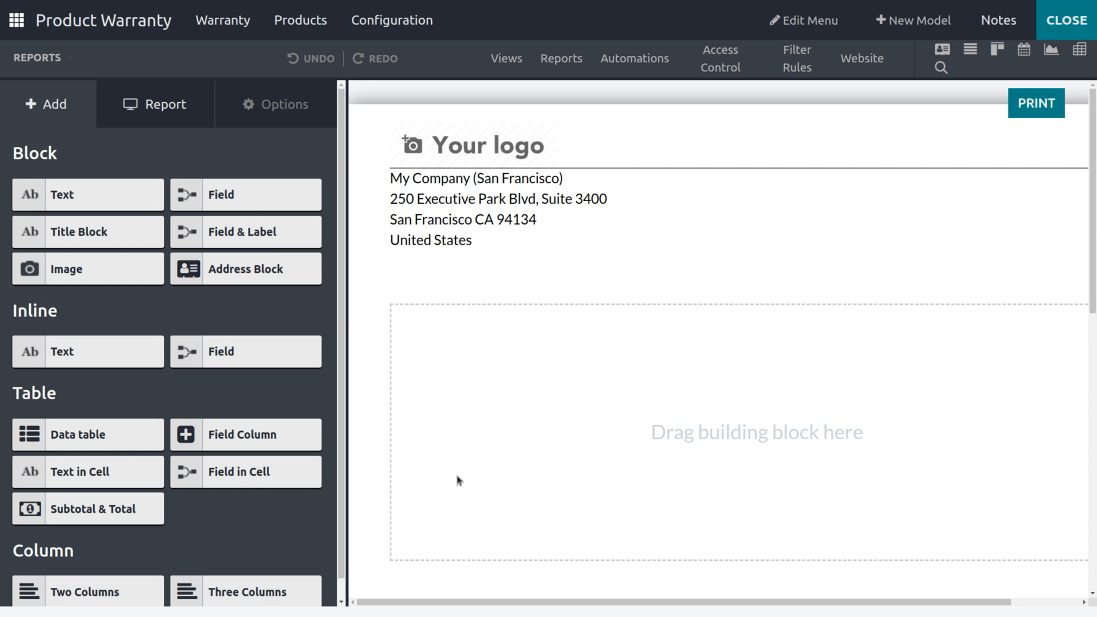
mouse_move(485, 246)
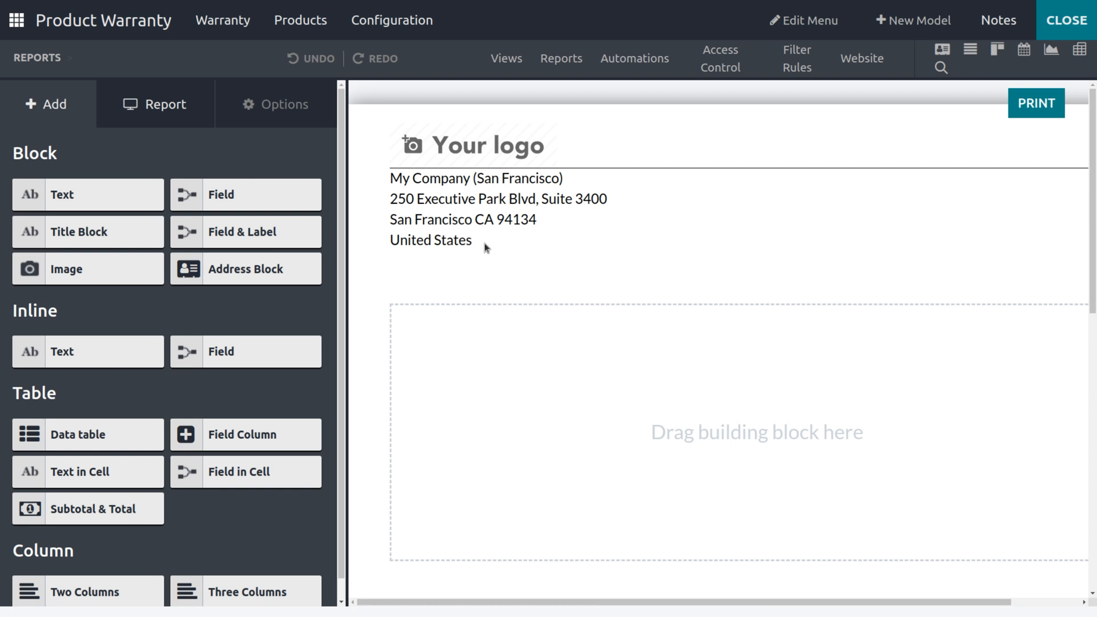
mouse_move(402, 386)
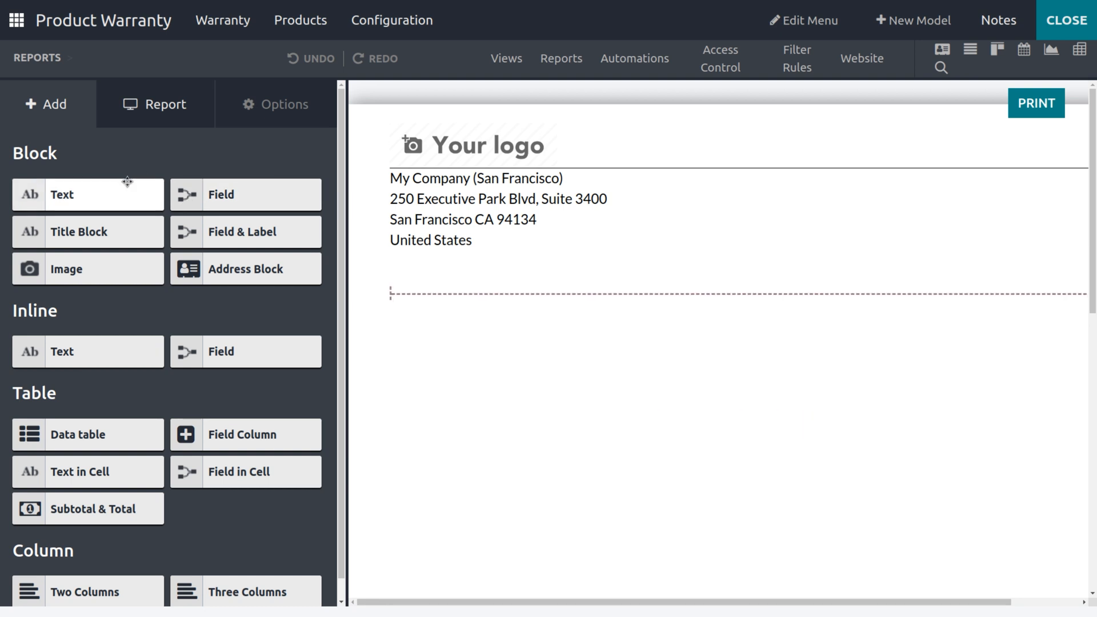
mouse_move(114, 207)
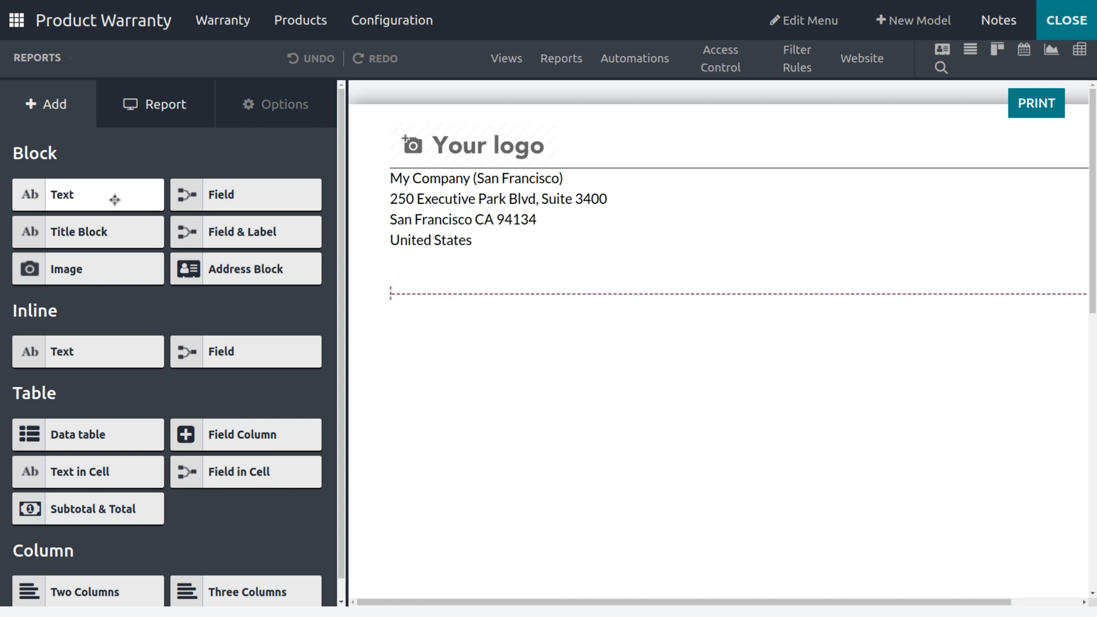
Step: Place a New Text Block under the company address and select it for editing
drag(88, 194, 467, 349)
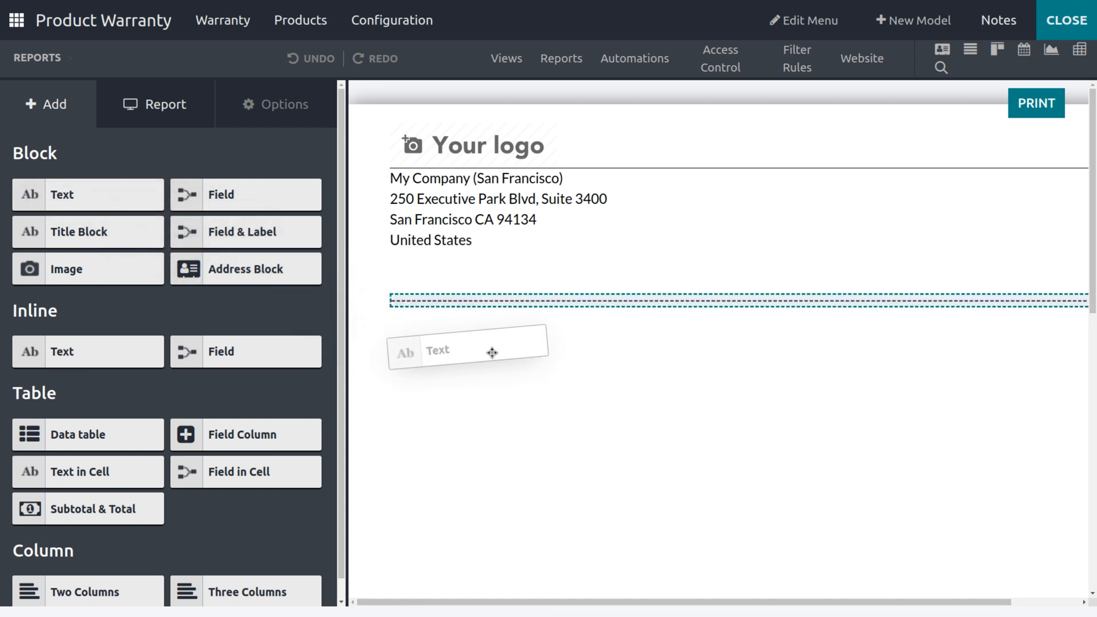
drag(468, 351, 435, 301)
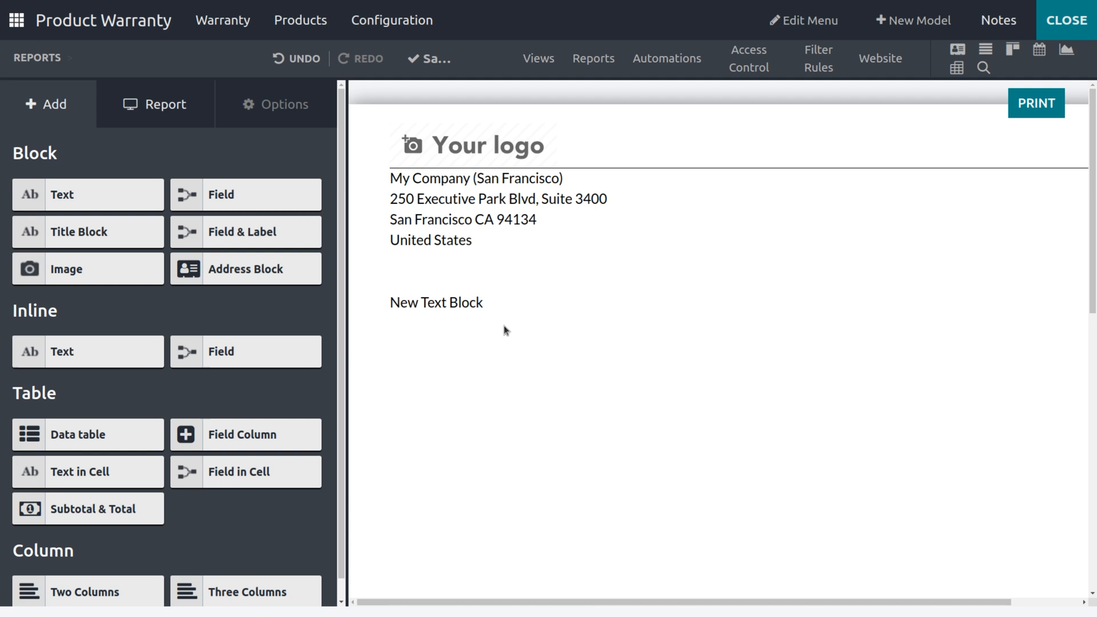
mouse_move(432, 319)
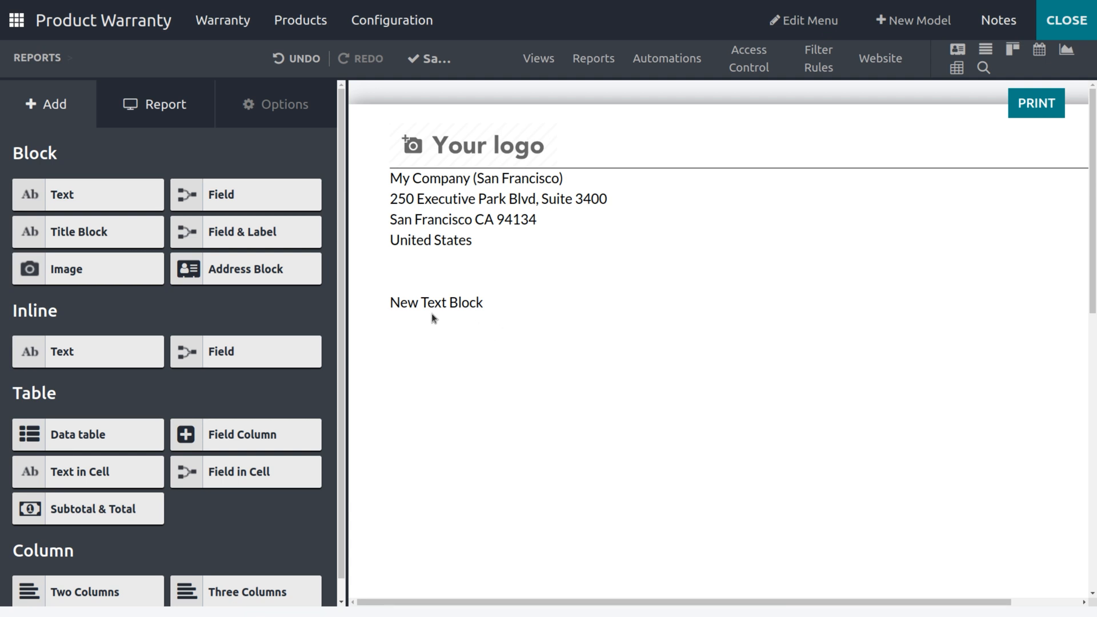
click(435, 302)
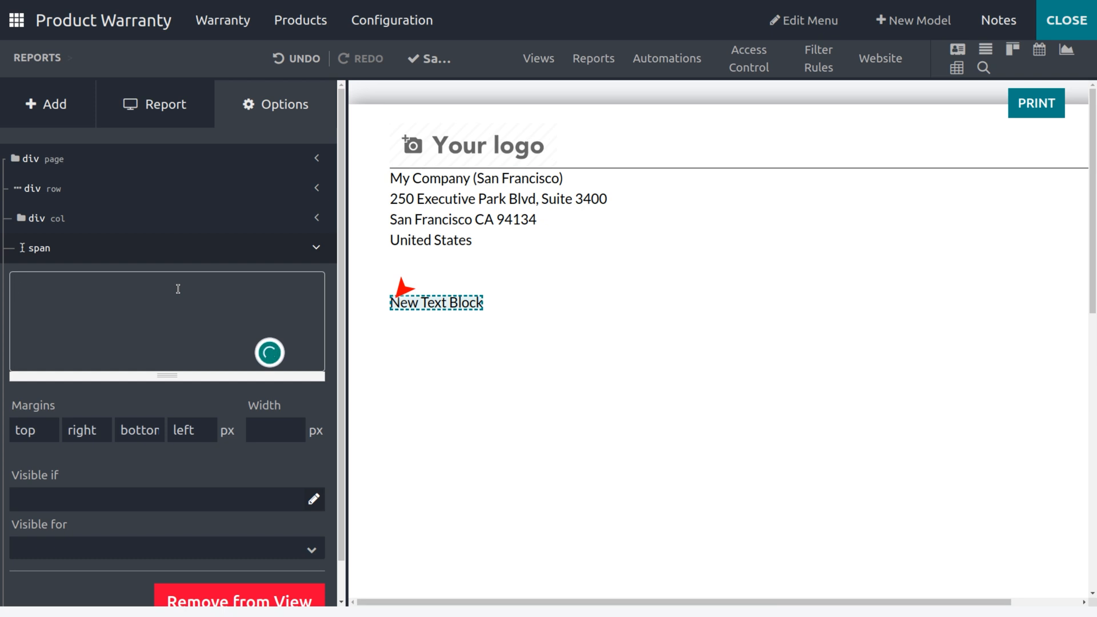
Step: Make the block read 'Customer info:' in red, size 14, bold, italic and underlined
text(Customer info:)
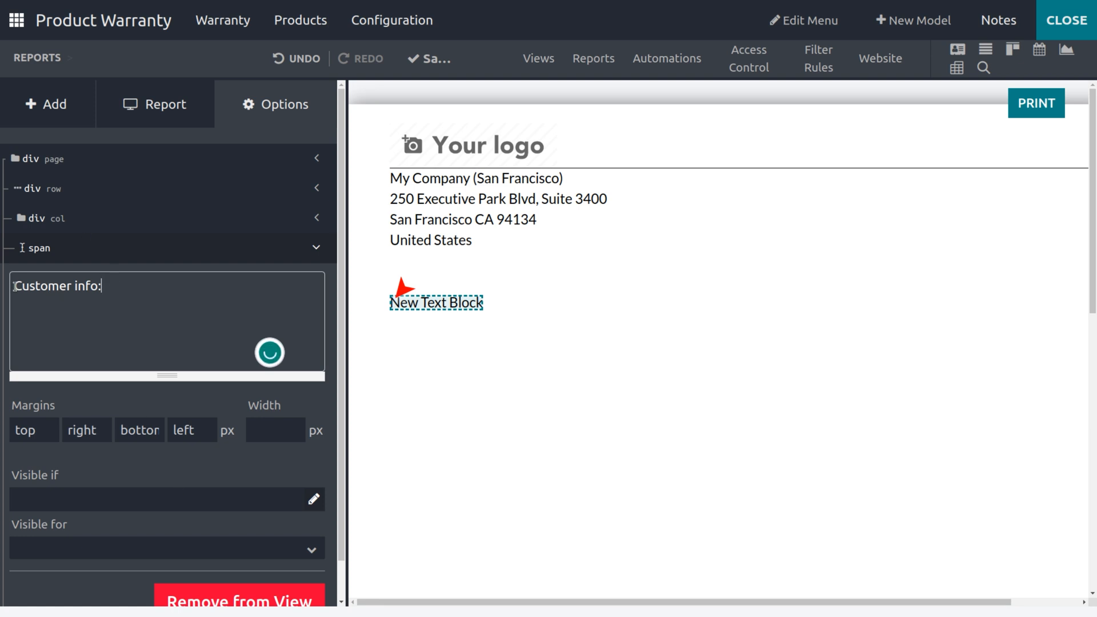
text(me)
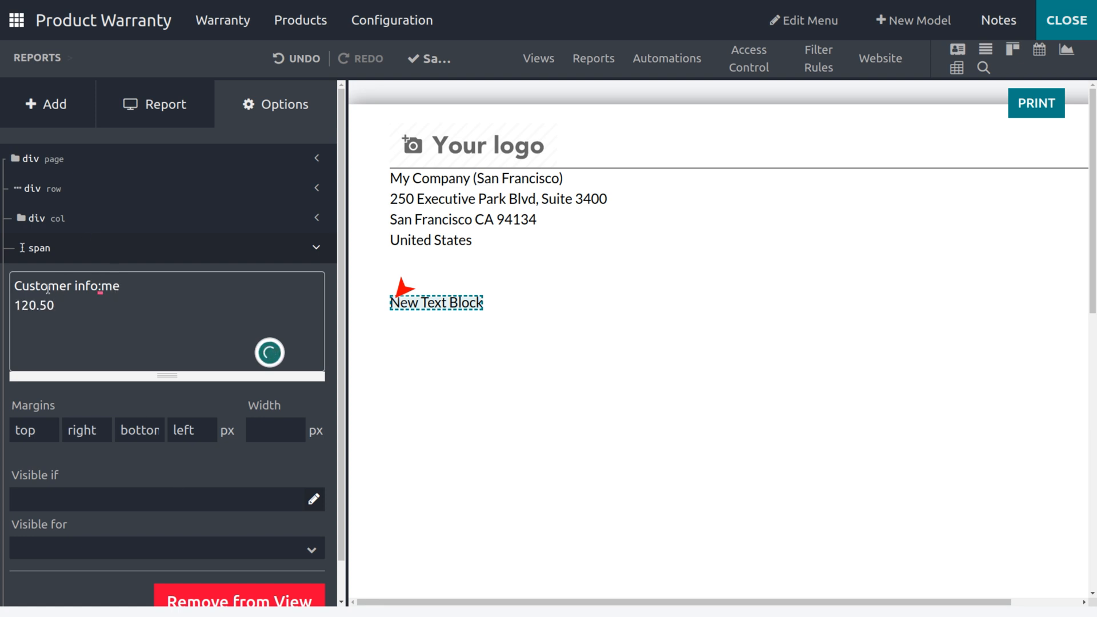
key(Backspace)
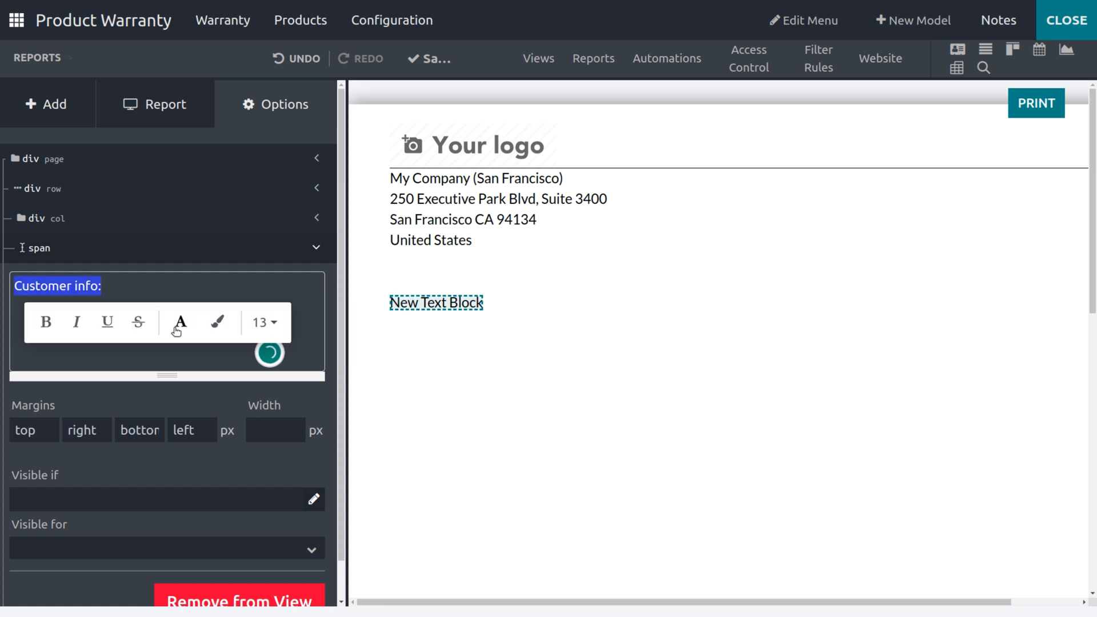
click(179, 323)
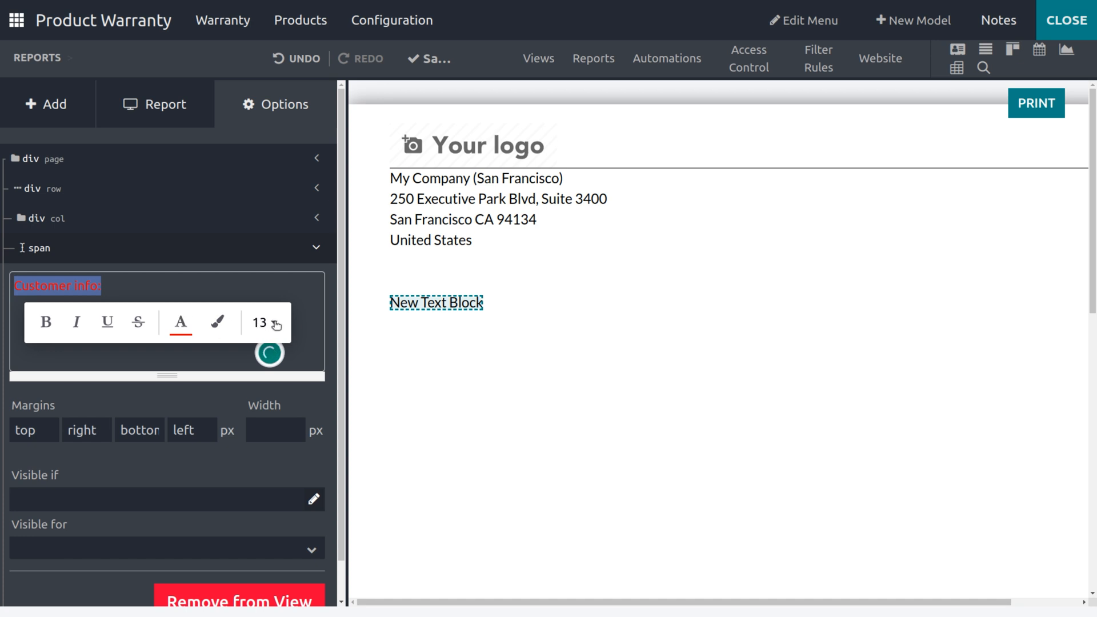
click(263, 322)
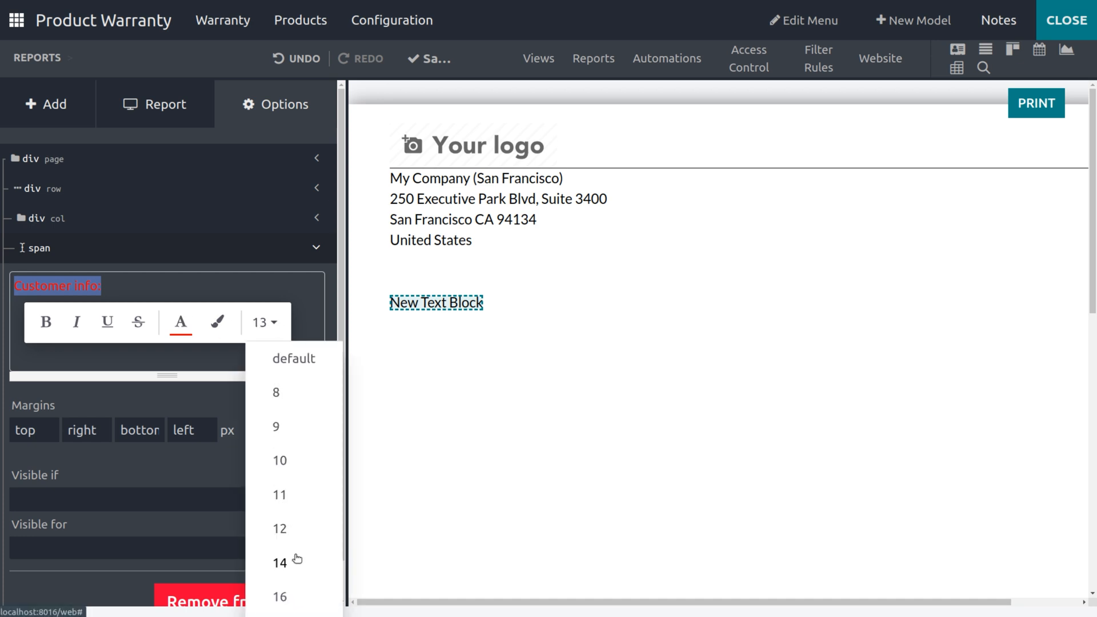
click(279, 563)
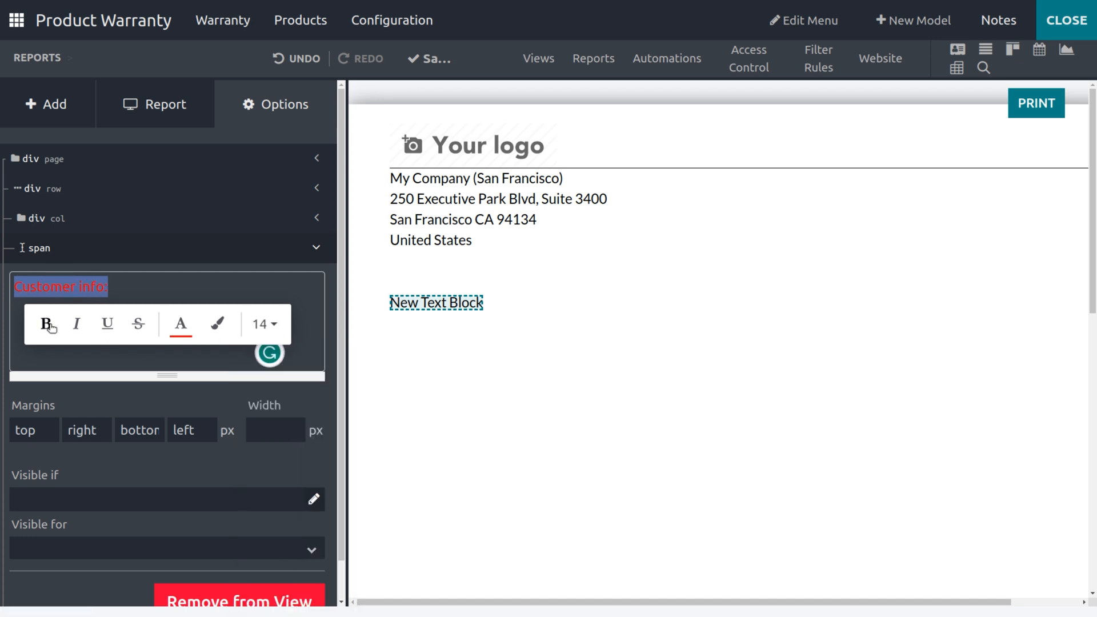
click(46, 323)
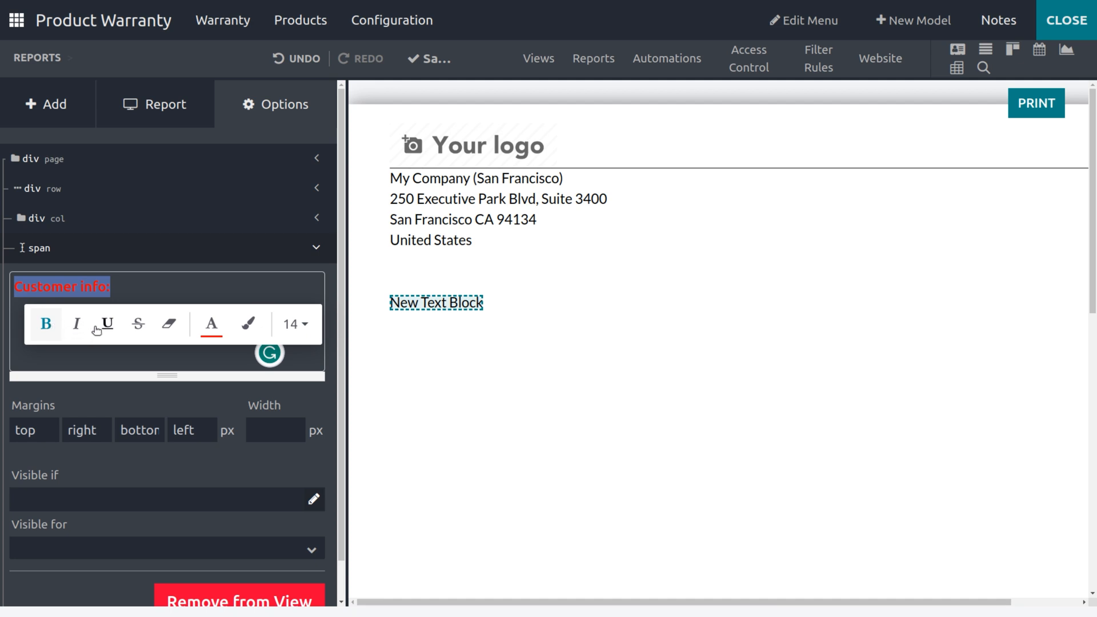
click(77, 323)
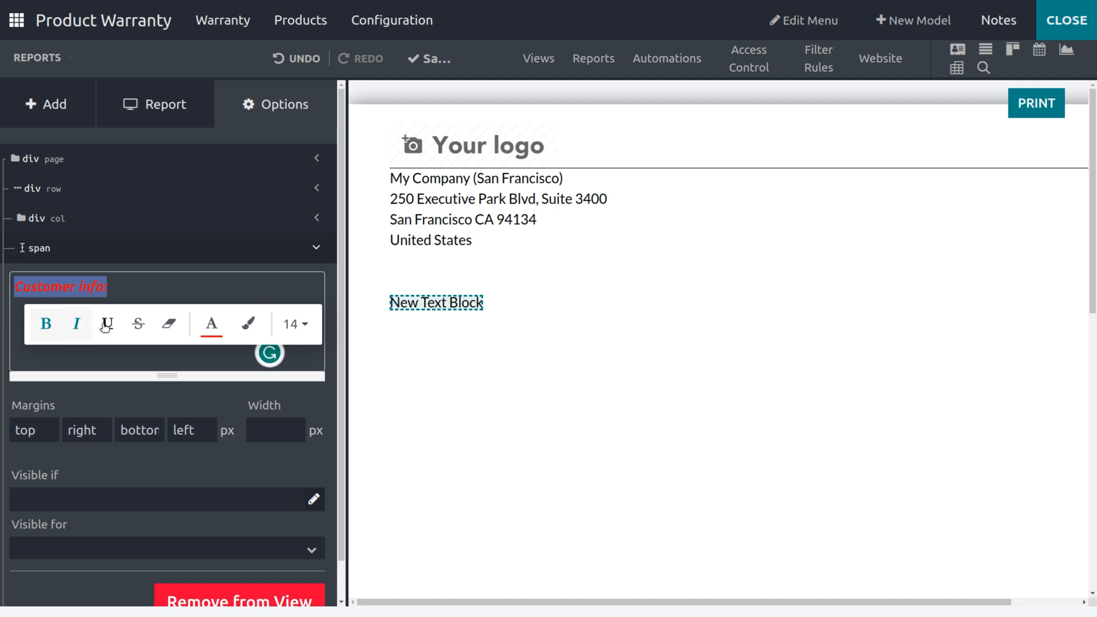
click(105, 323)
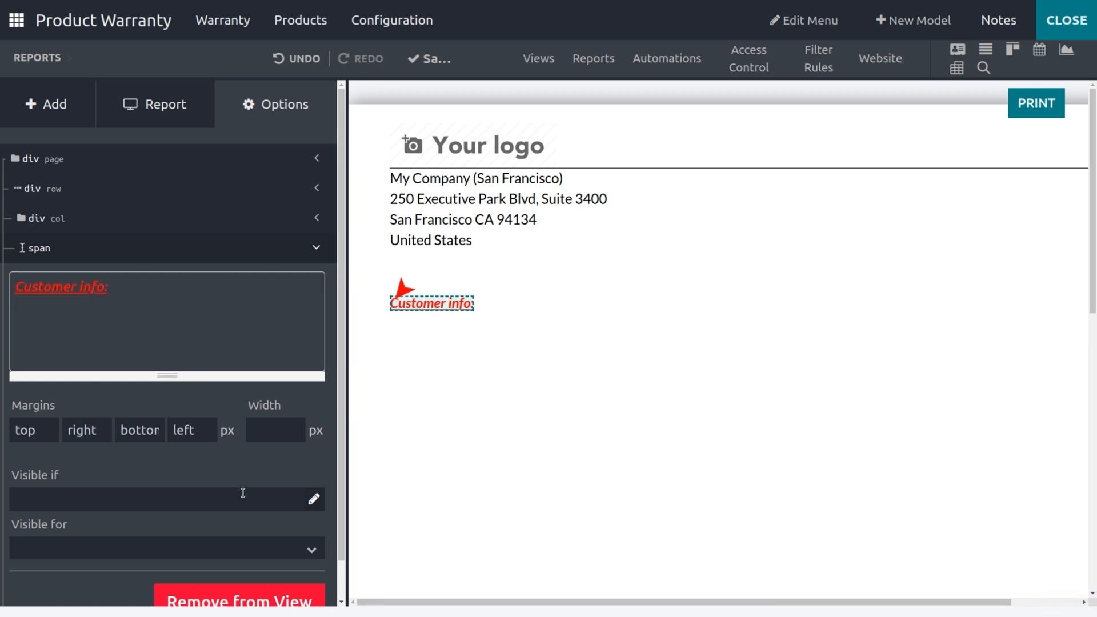
mouse_move(236, 470)
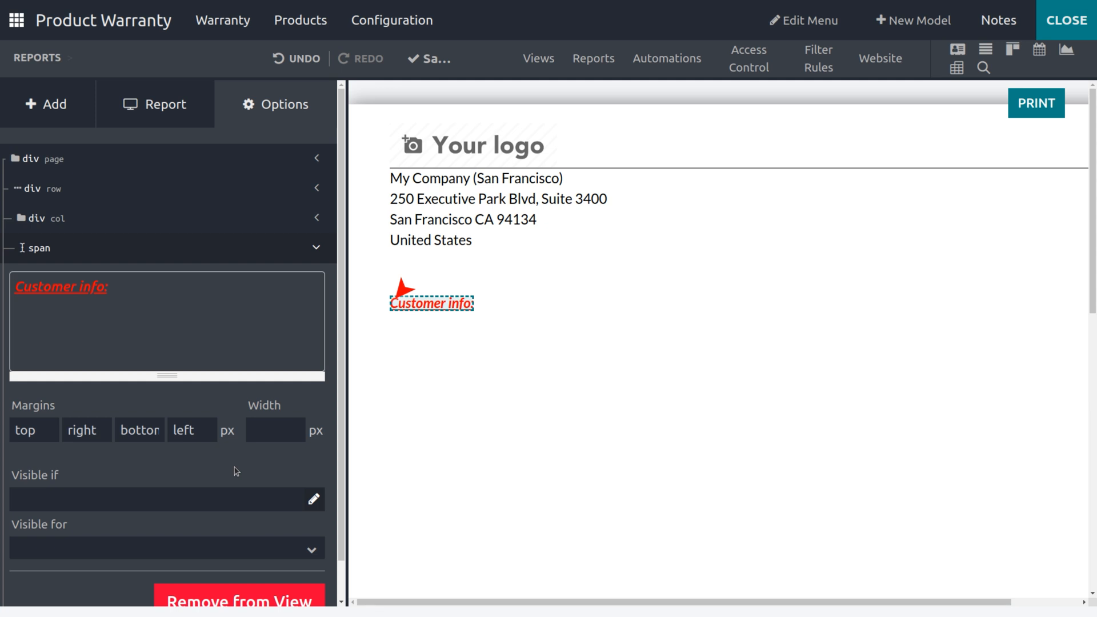
scroll(down, 3)
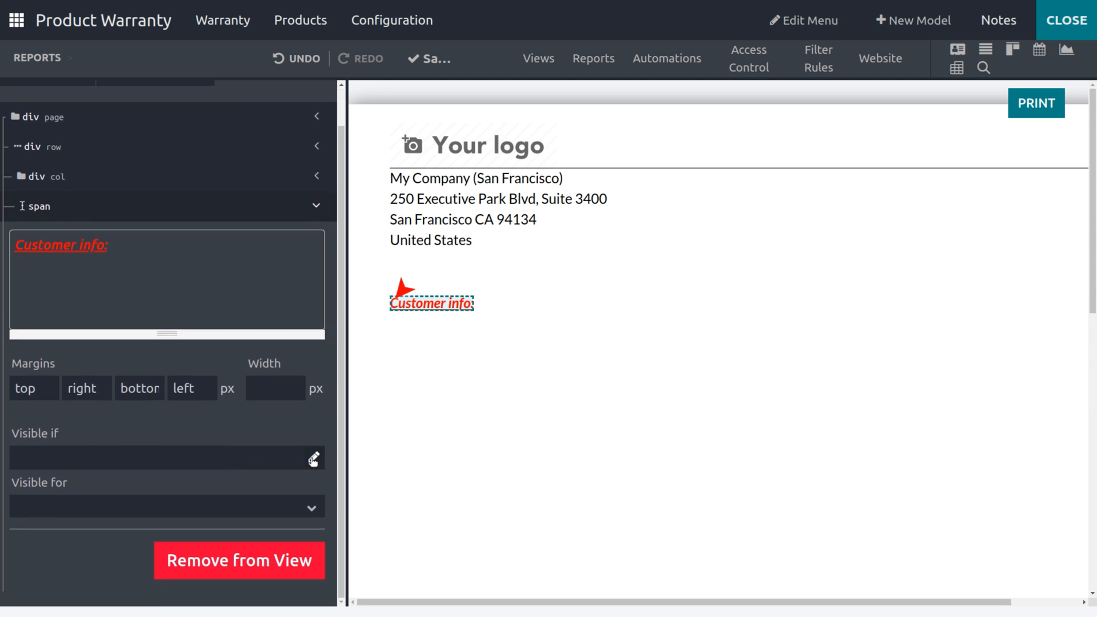
Step: Set the label's Visible if condition to doc > Customer is set and save it
click(313, 458)
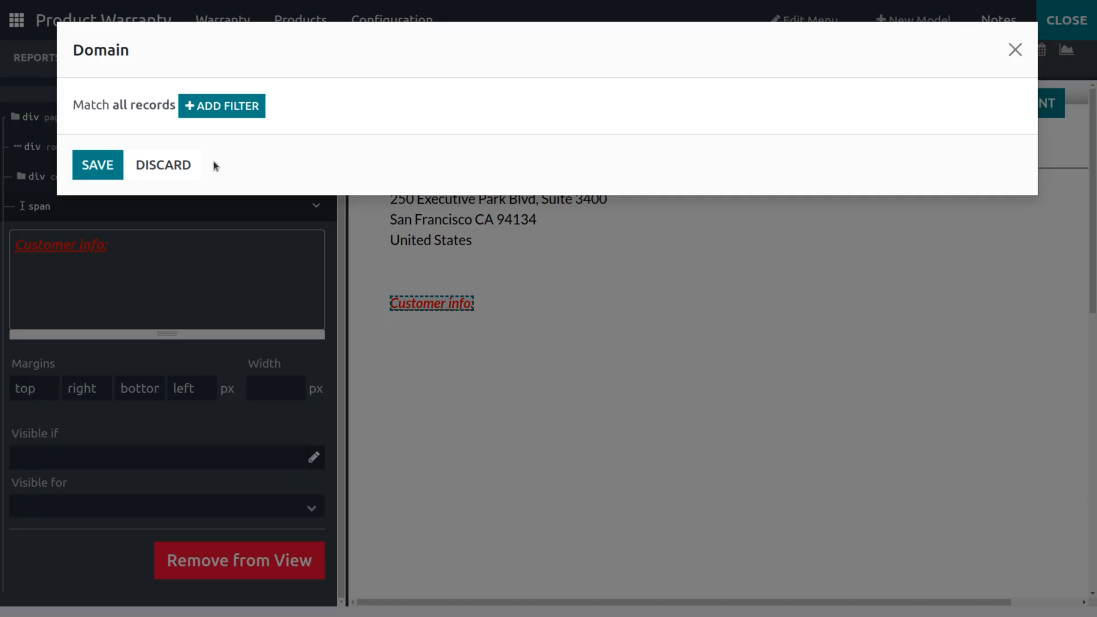
click(223, 105)
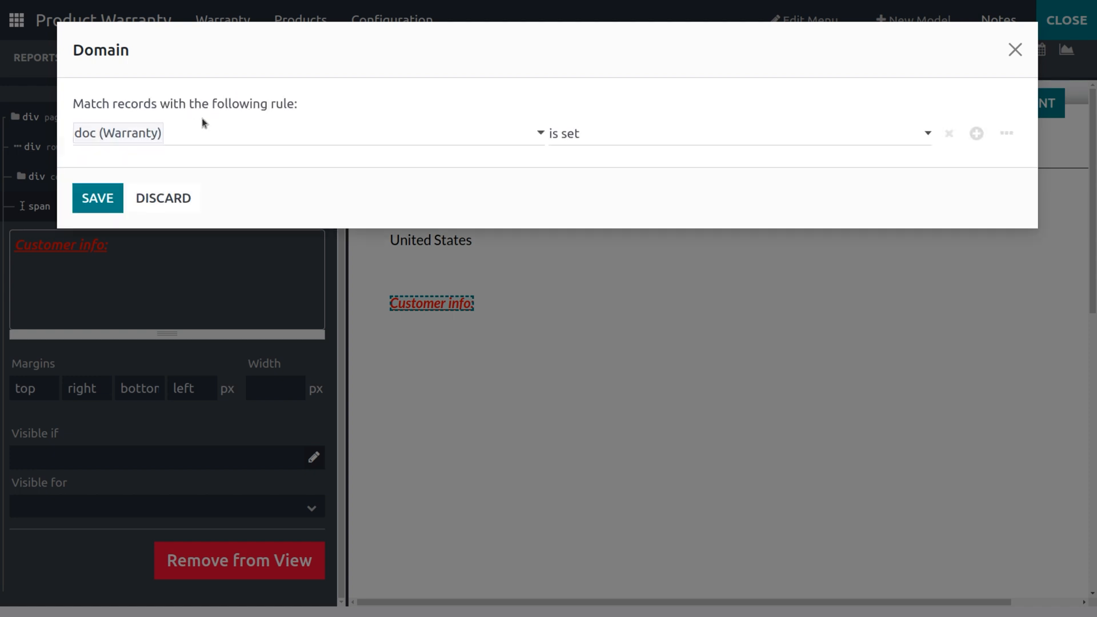
click(117, 132)
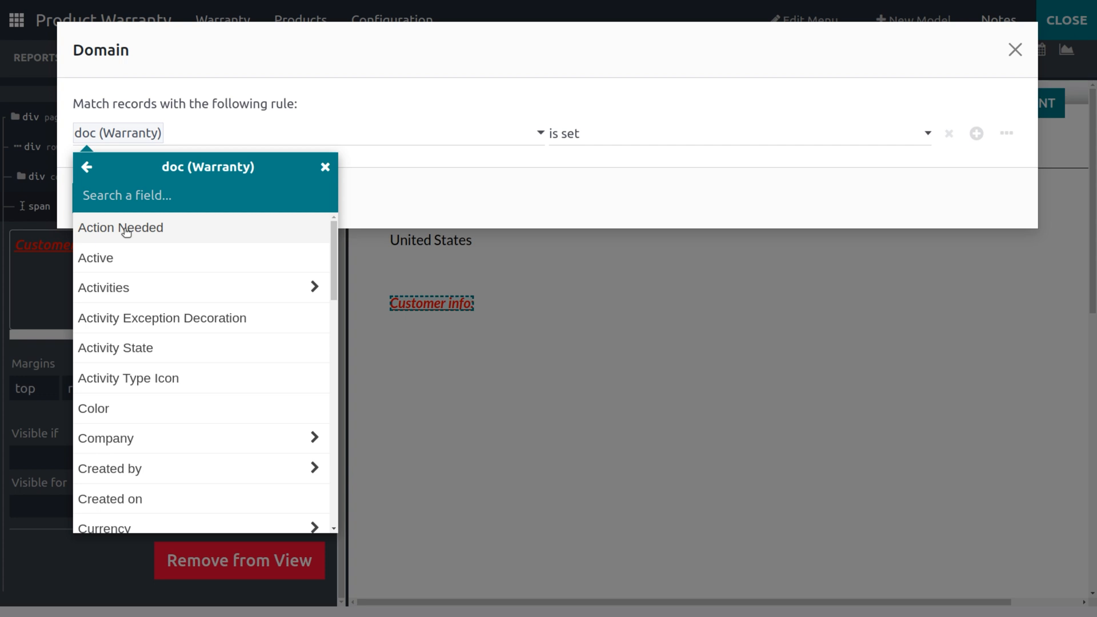
scroll(down, 3)
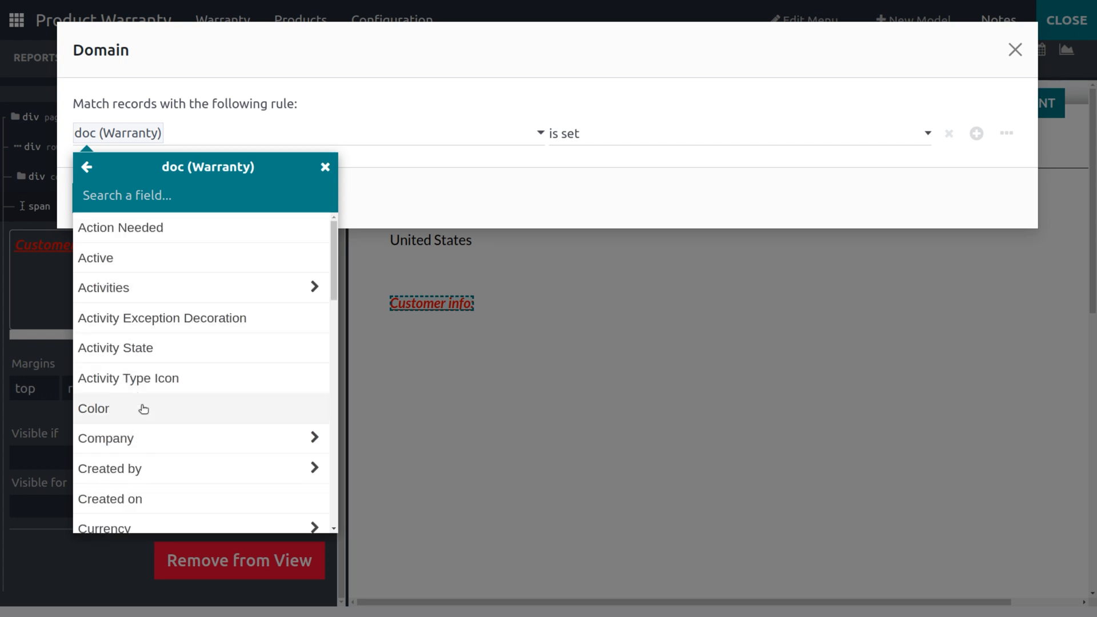
scroll(down, 3)
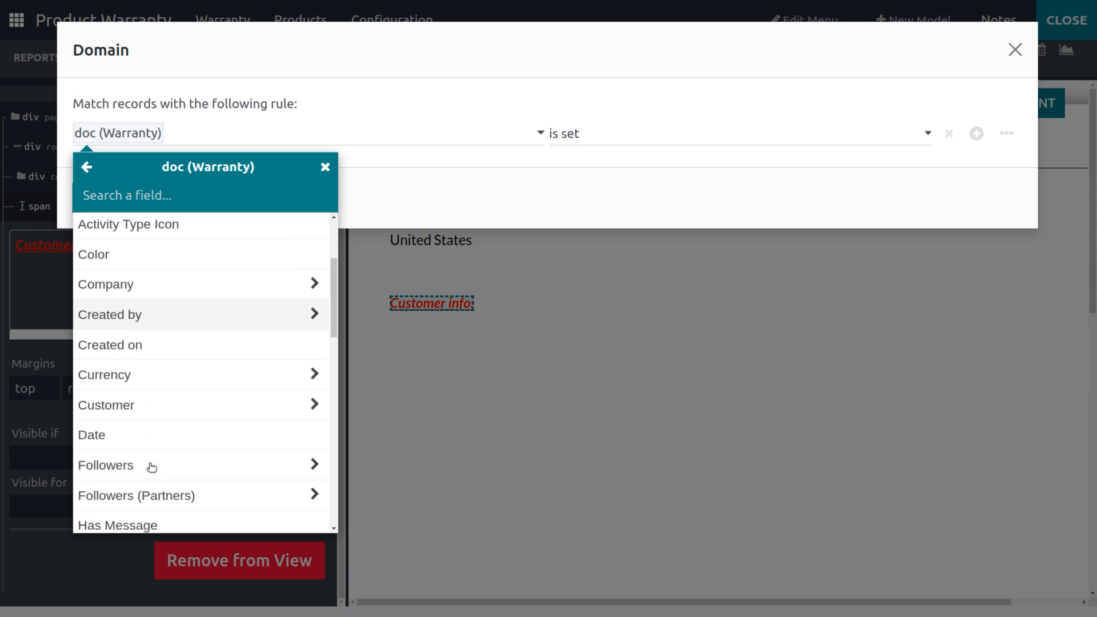
mouse_move(124, 405)
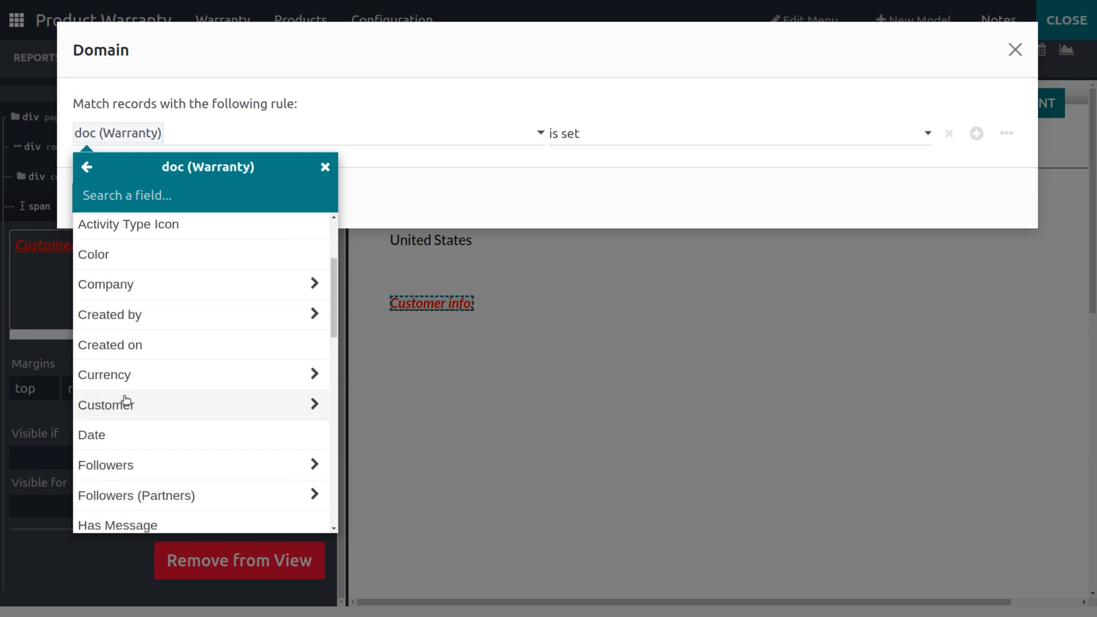
click(105, 403)
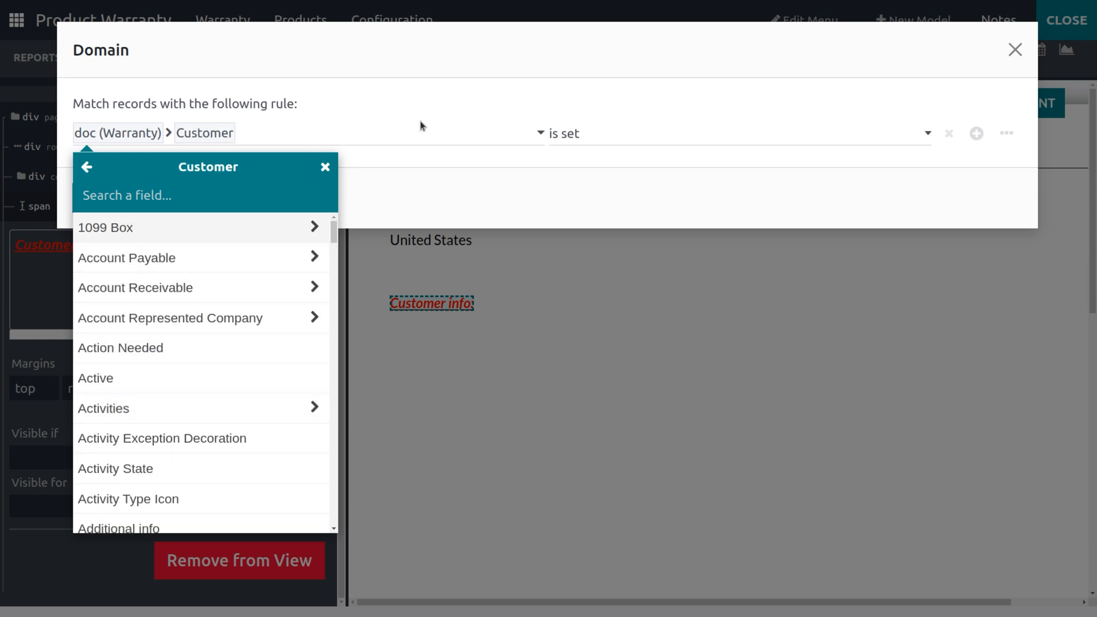
click(615, 133)
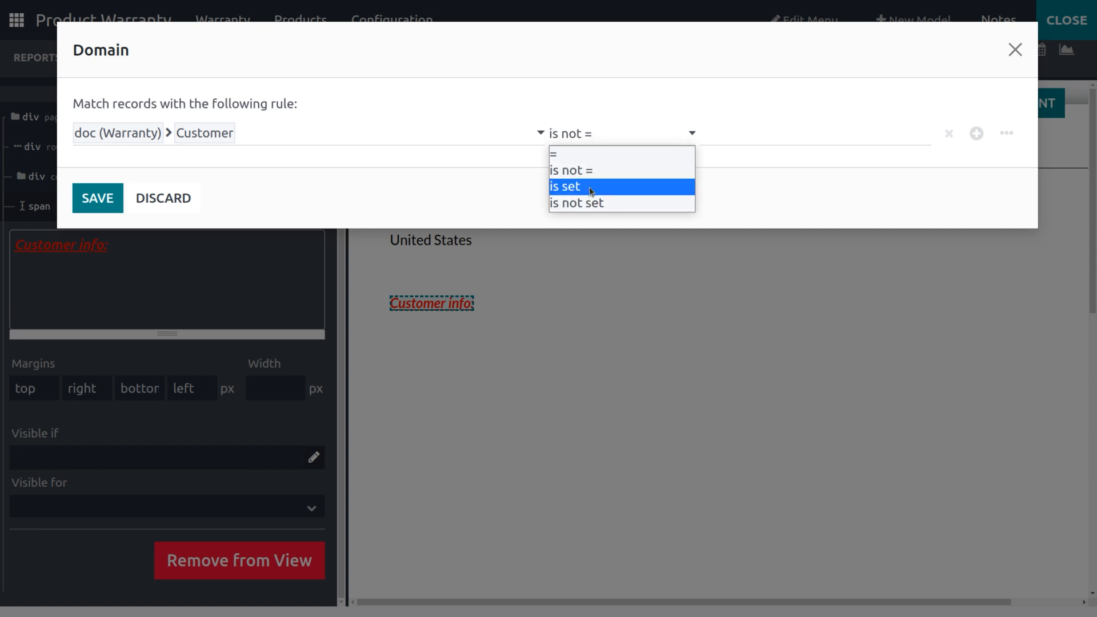
click(563, 186)
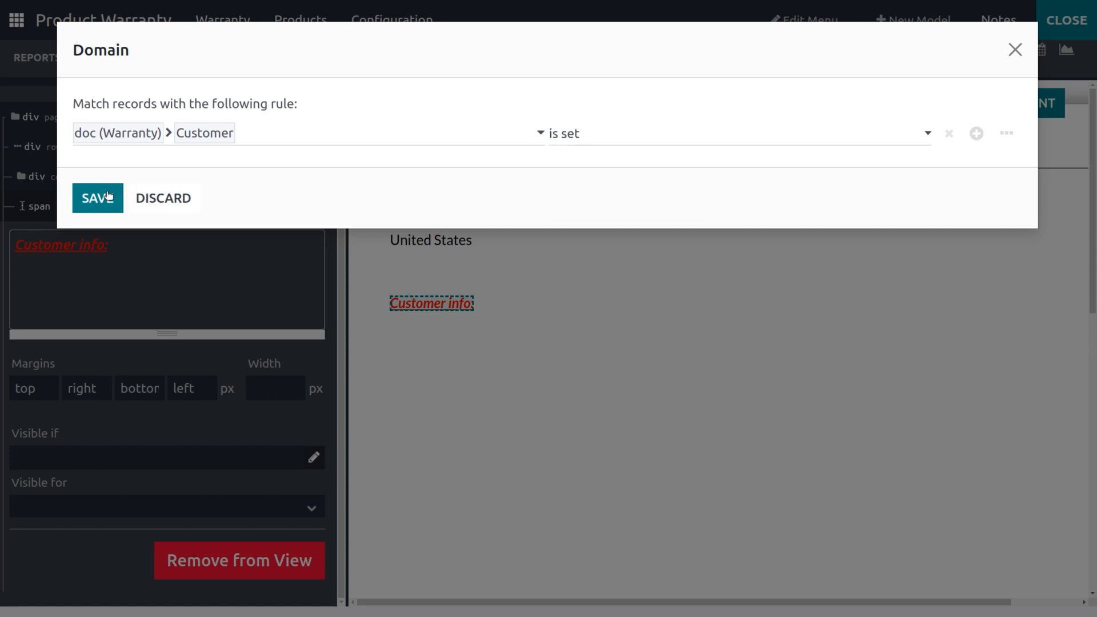
click(93, 198)
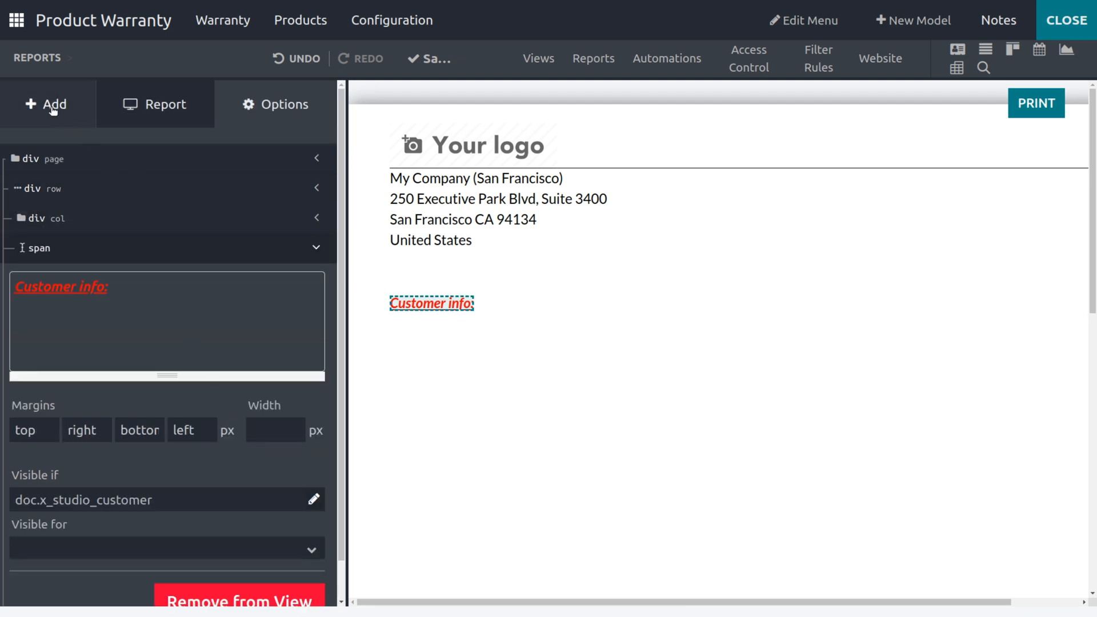
Step: Insert an Address Block bound to doc > Customer showing name and email
click(44, 104)
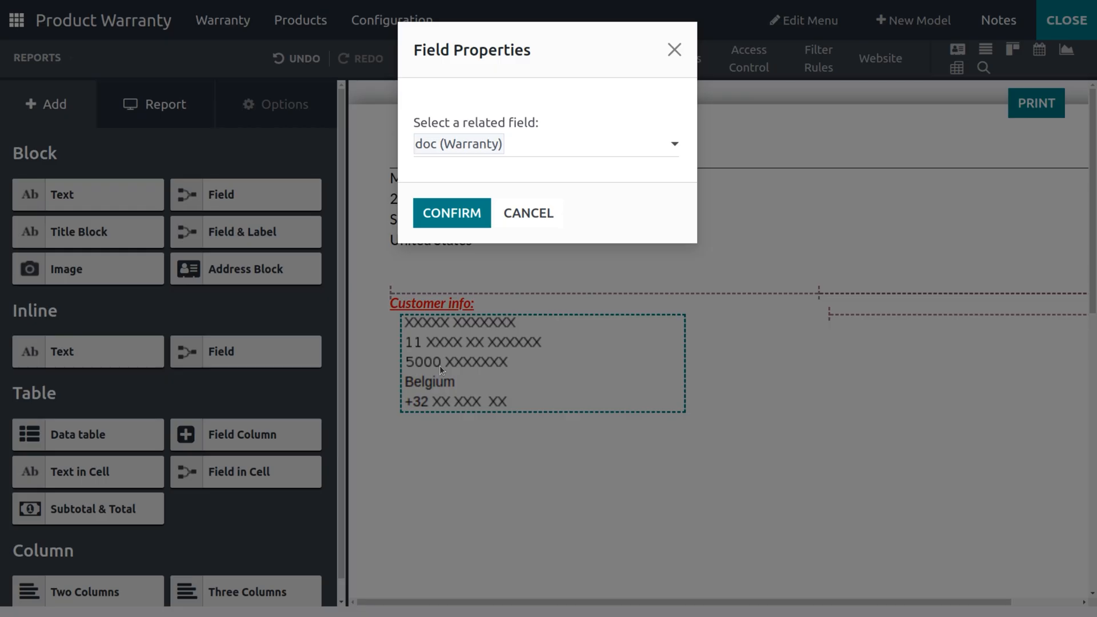
click(543, 144)
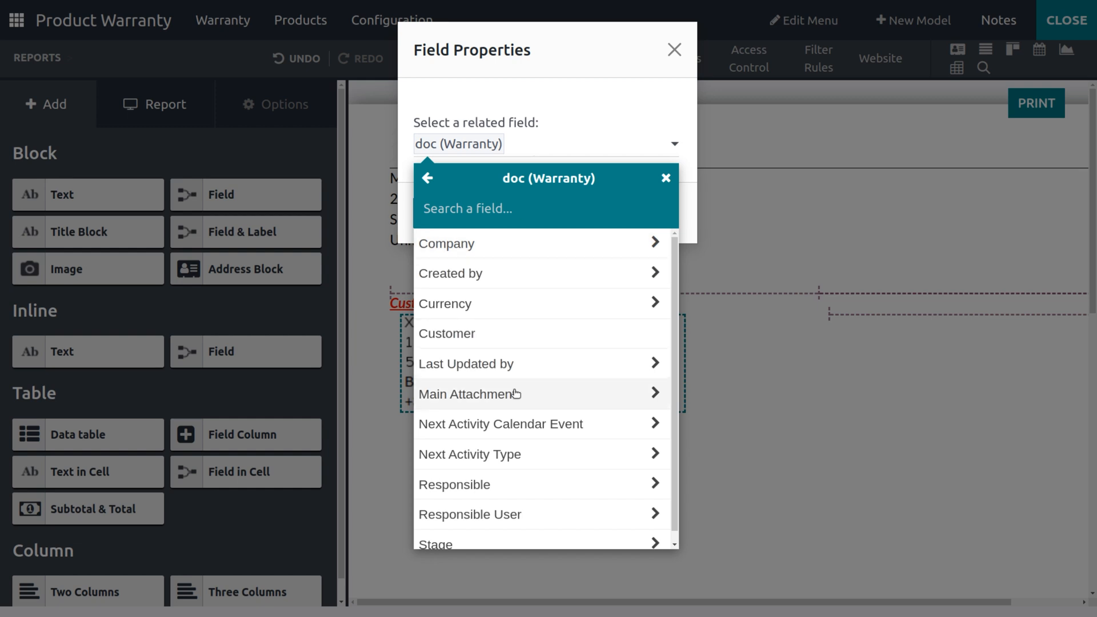
click(446, 332)
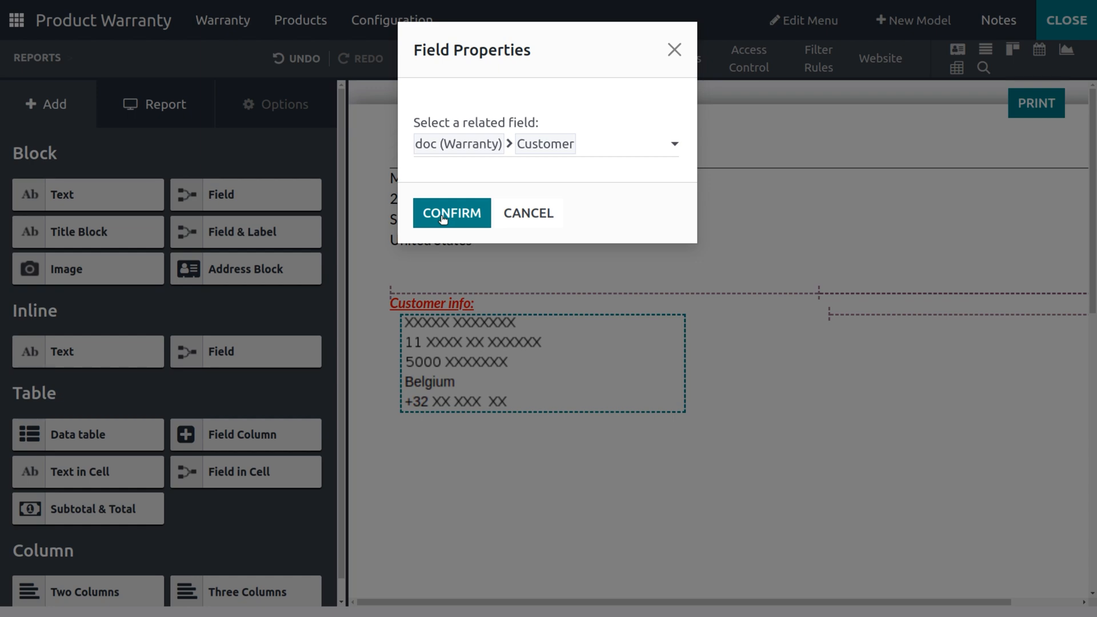
click(451, 213)
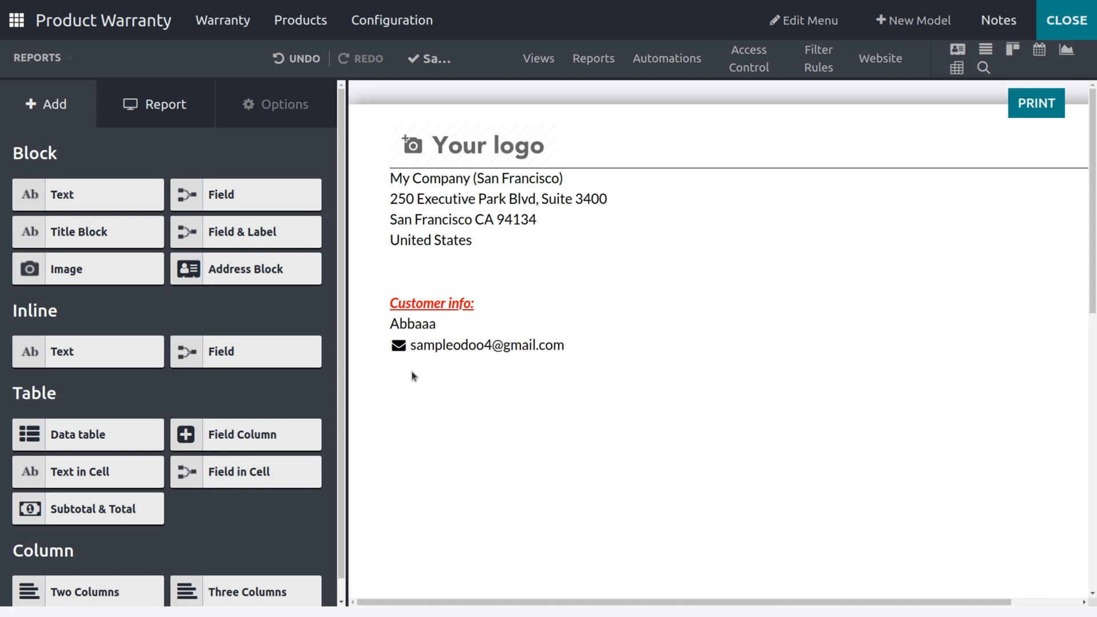
mouse_move(244, 472)
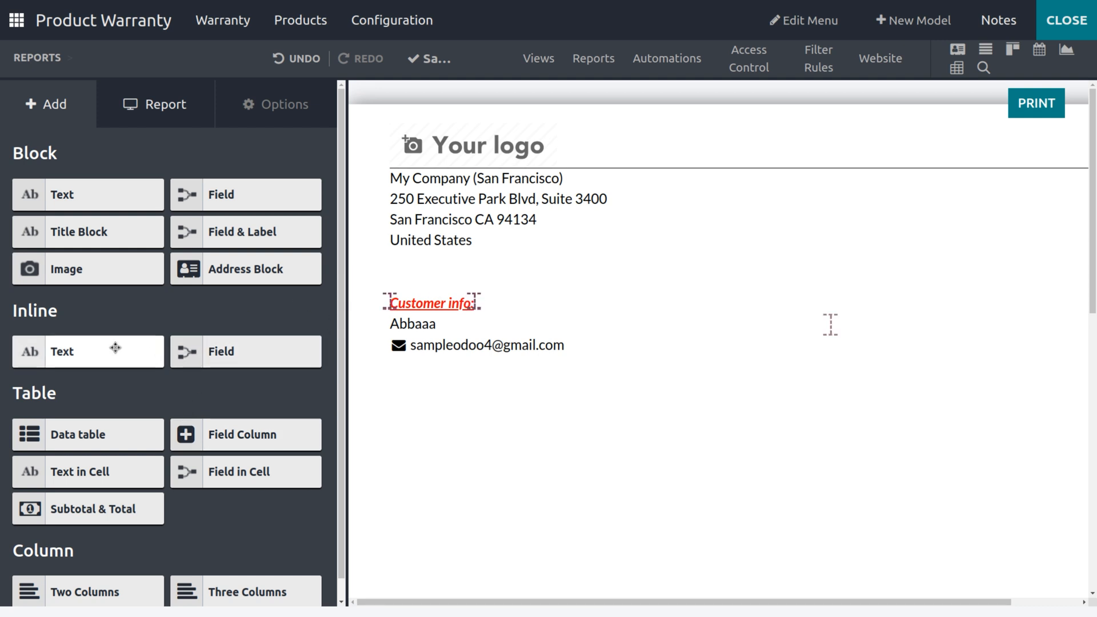
Step: Add an inline text block after the label and delete its 'New Text Block' placeholder
drag(88, 351, 615, 306)
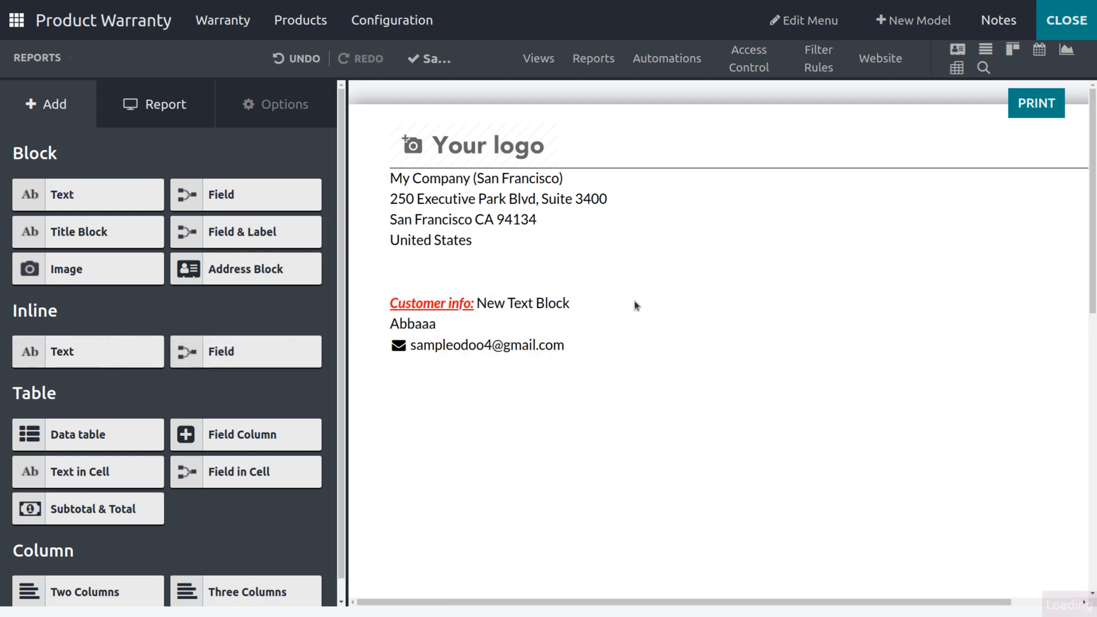
click(521, 303)
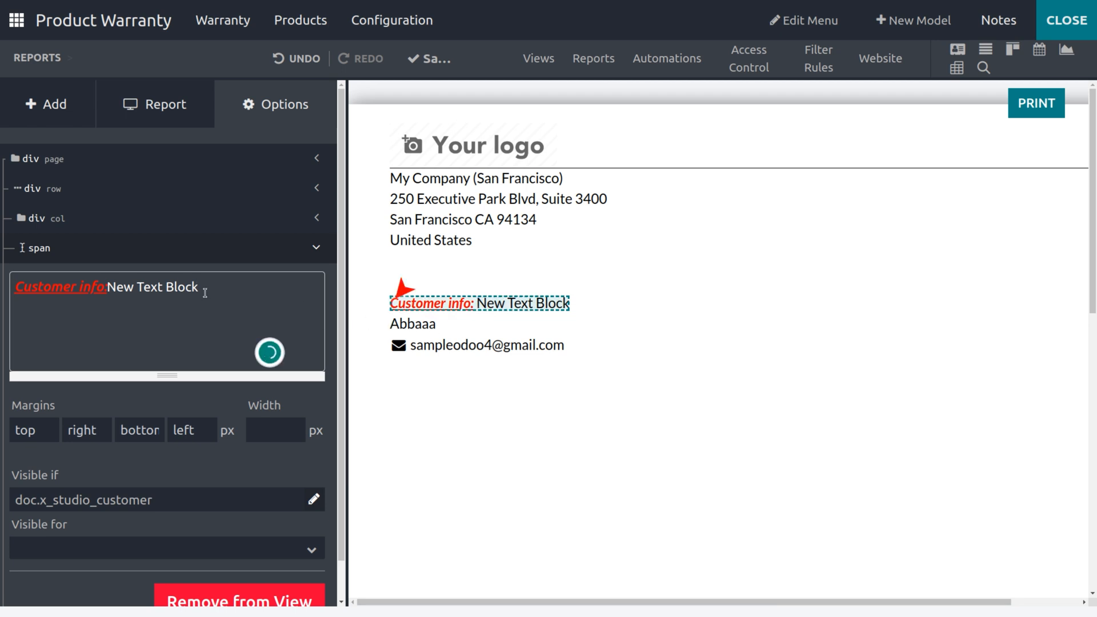
key(Backspace)
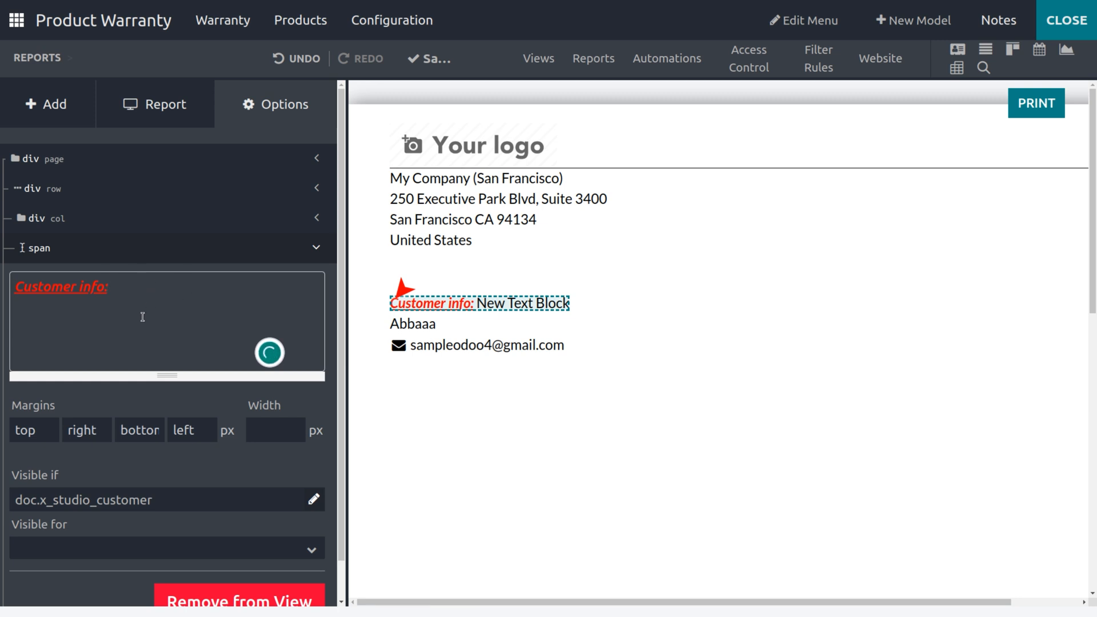
Step: Apply the emptied span text so the line reads only 'Customer info:'
scroll(down, 3)
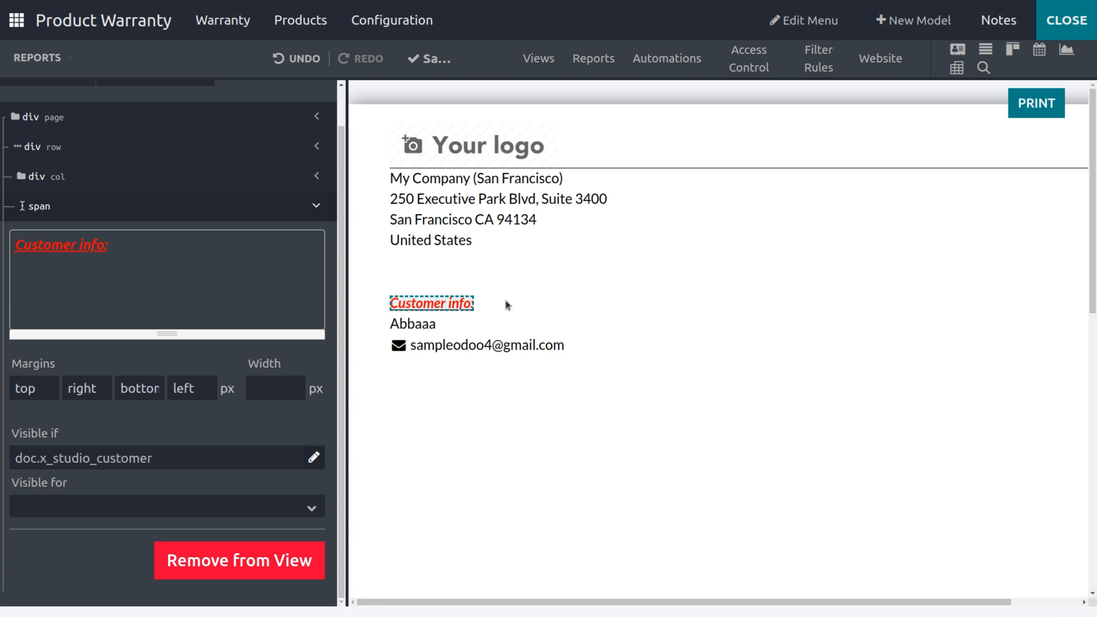
mouse_move(344, 416)
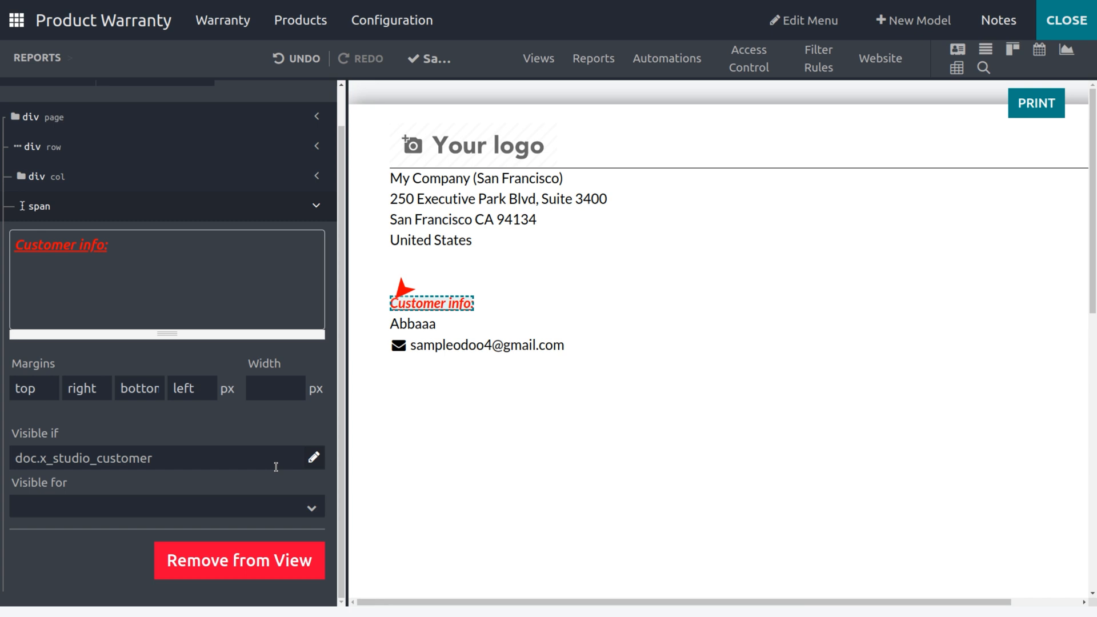
mouse_move(223, 513)
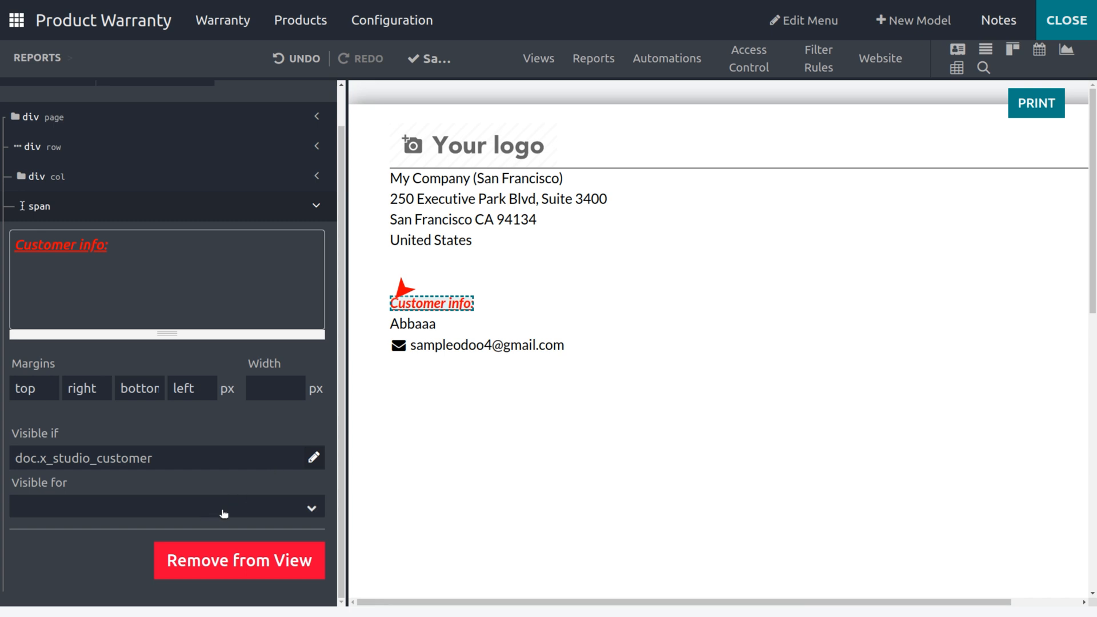
click(168, 506)
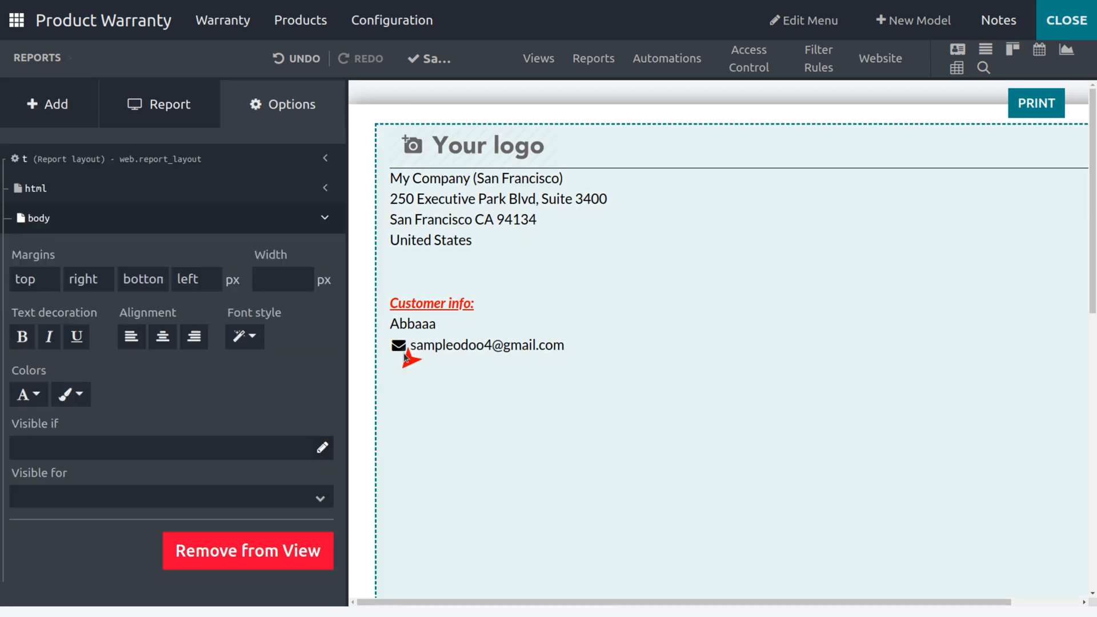
Step: Insert a Data table bound to doc > New Lines with a Name column
click(45, 103)
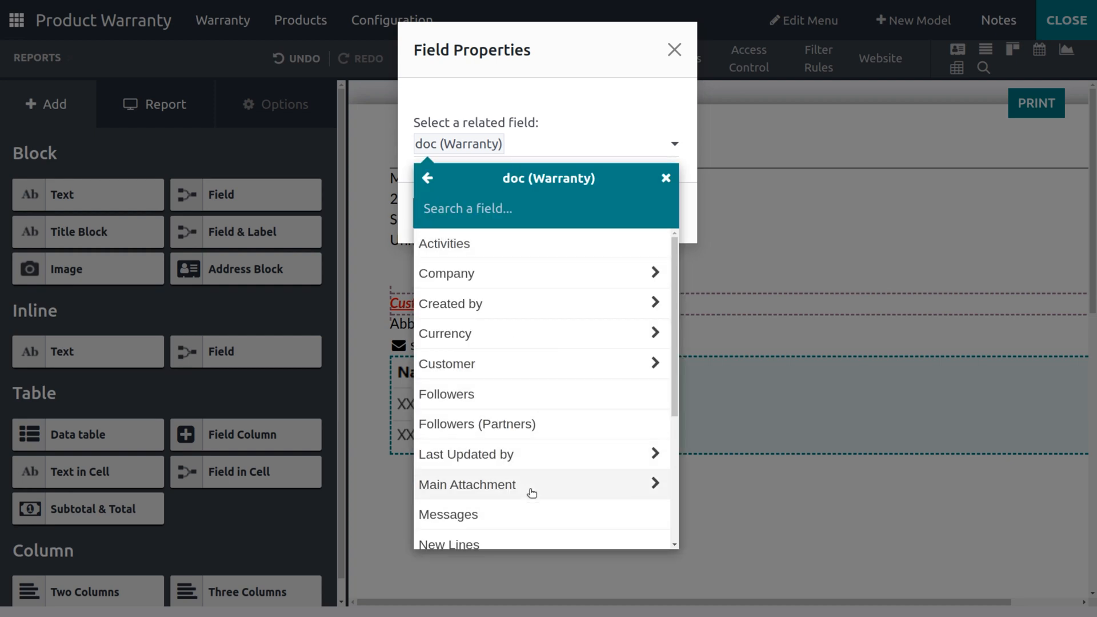
click(447, 544)
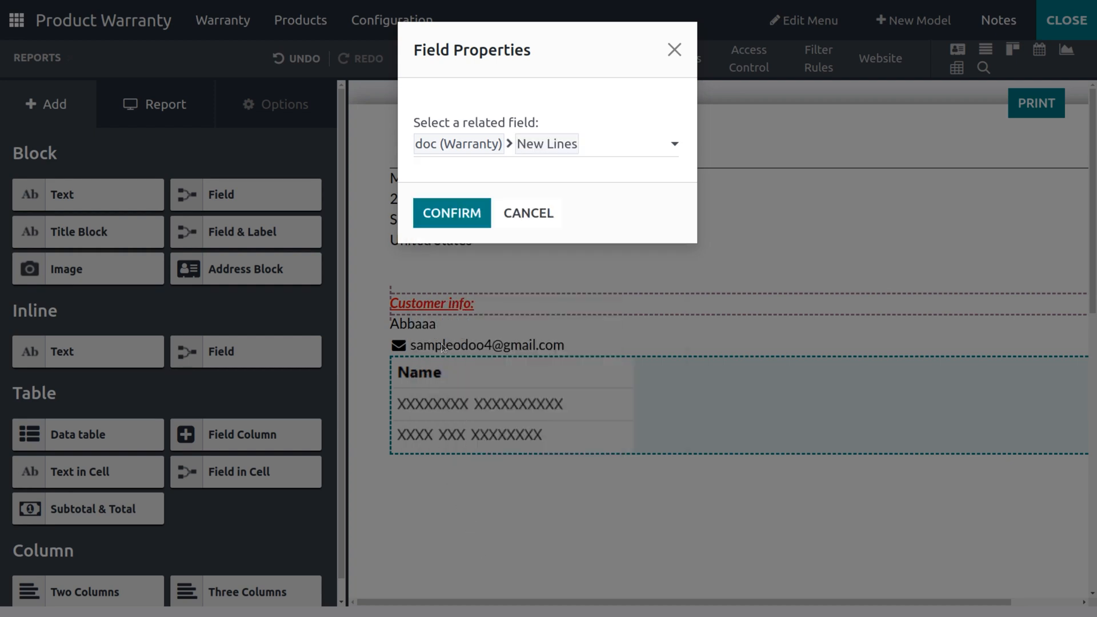
click(451, 212)
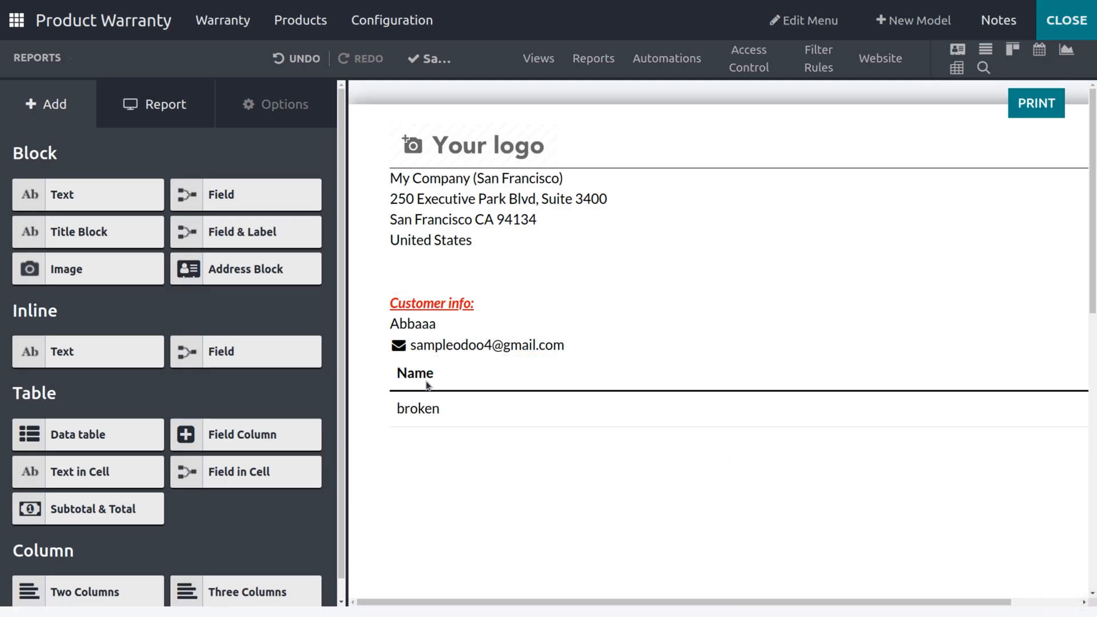
mouse_move(432, 427)
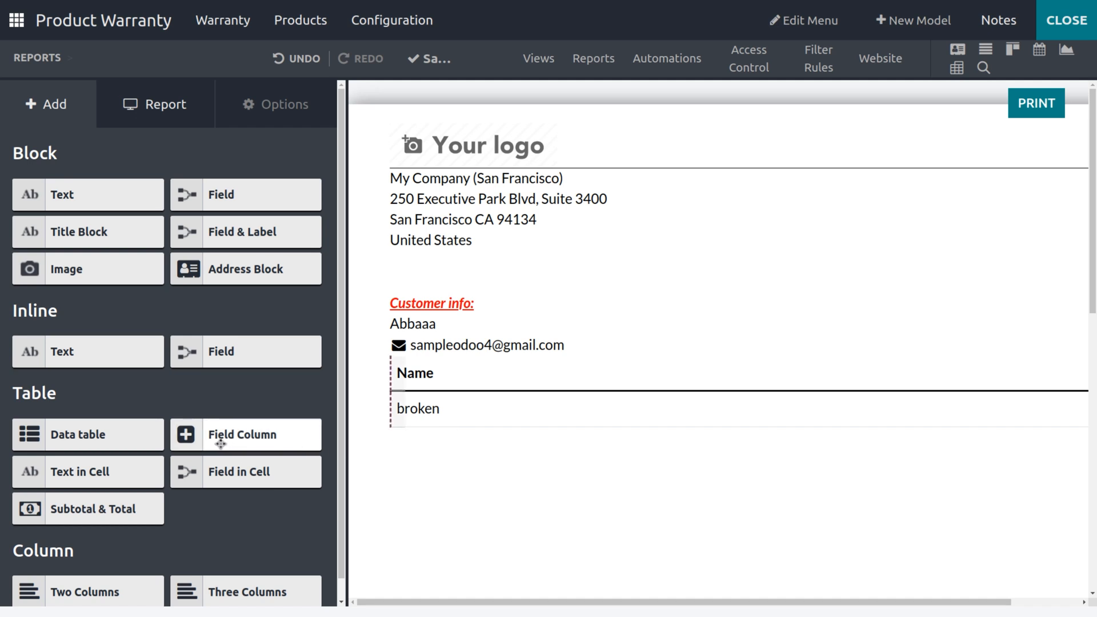
Step: Add a Sequence column from the warranty line fields at the table's left edge
drag(220, 445, 538, 374)
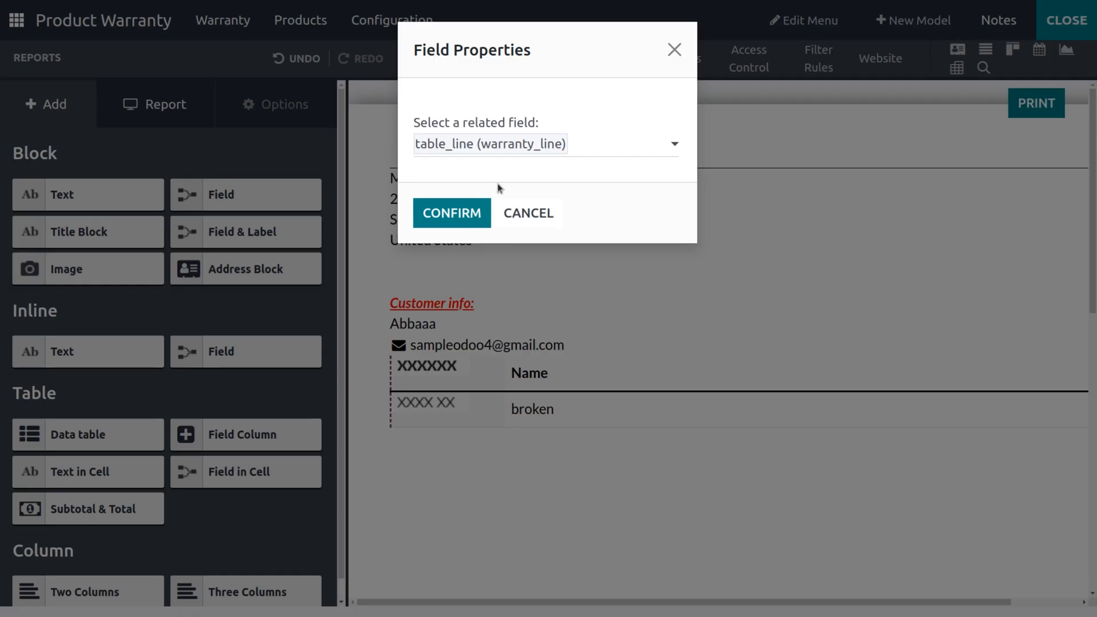
click(546, 144)
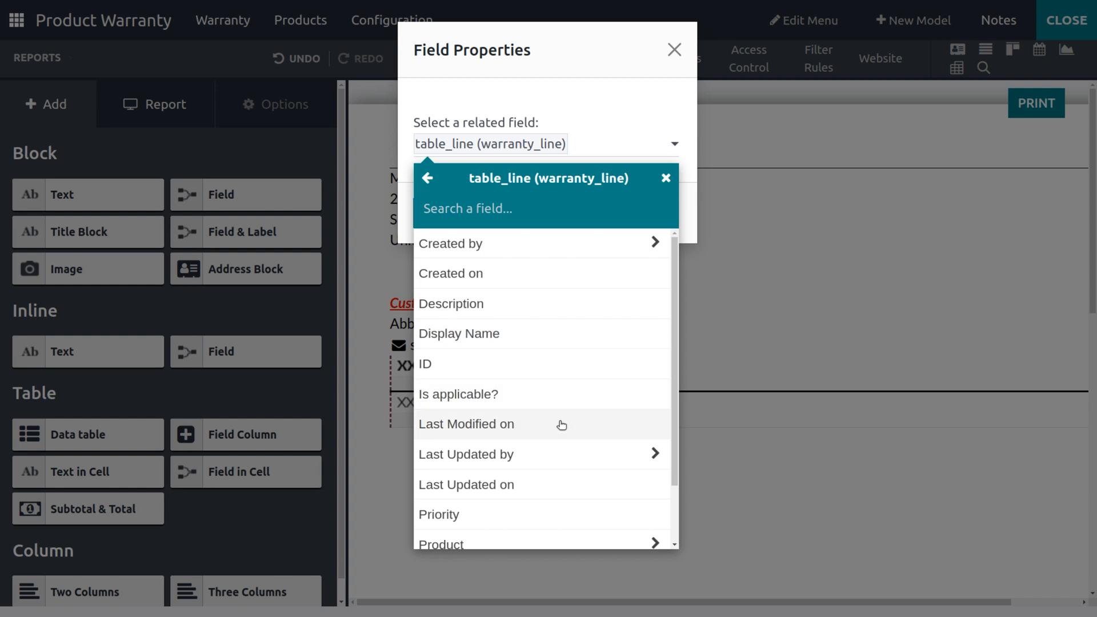
scroll(down, 3)
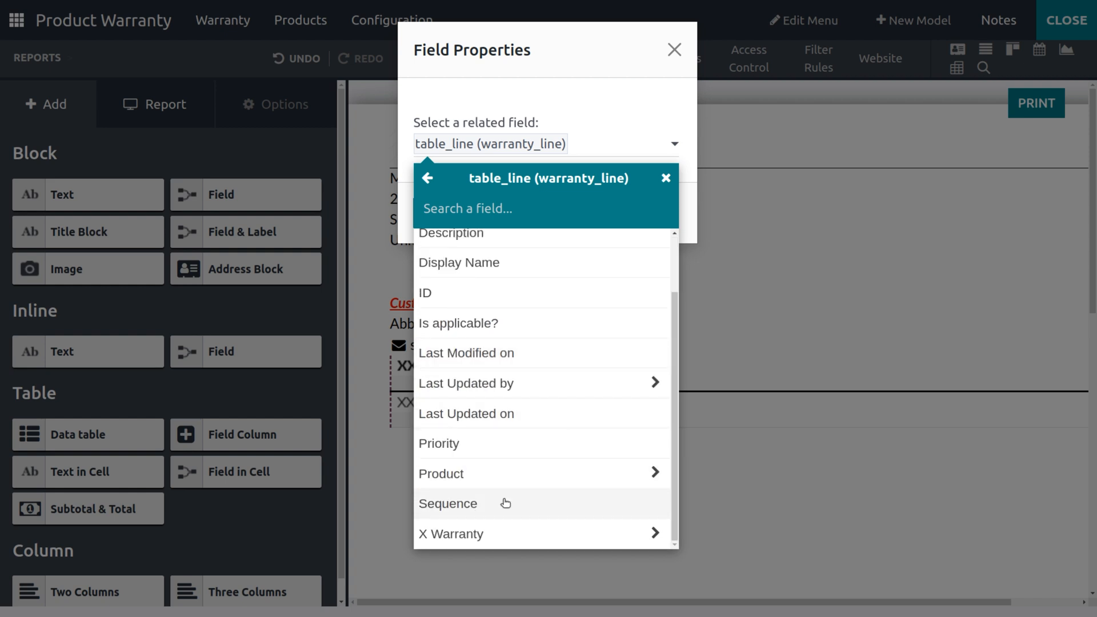
click(446, 502)
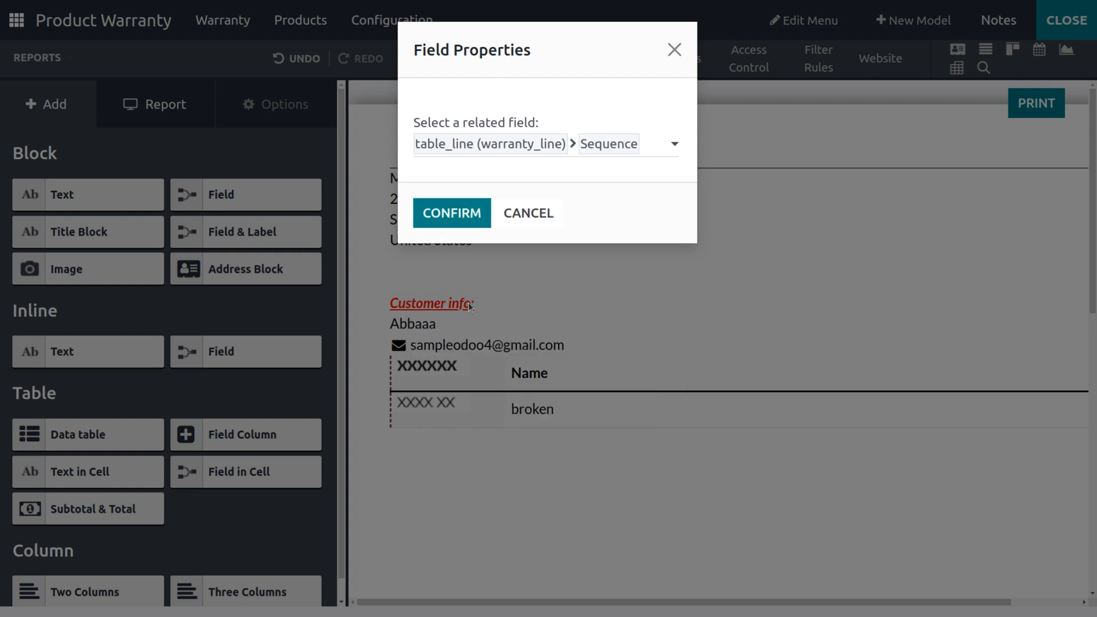
click(451, 212)
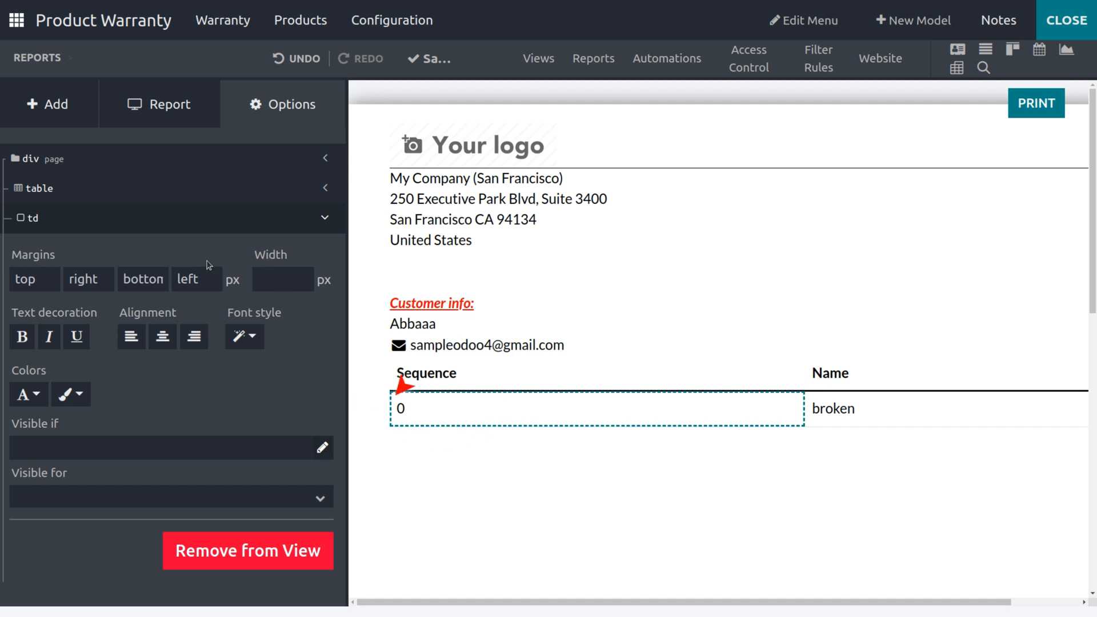
Step: Return to the addable report elements to insert another column
click(46, 104)
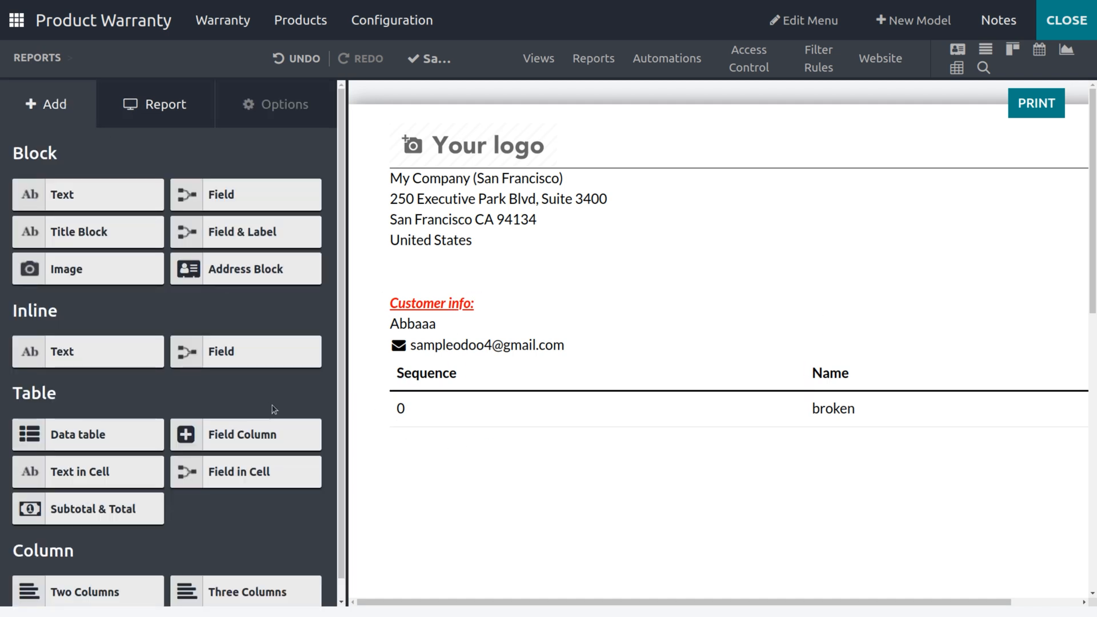
mouse_move(673, 384)
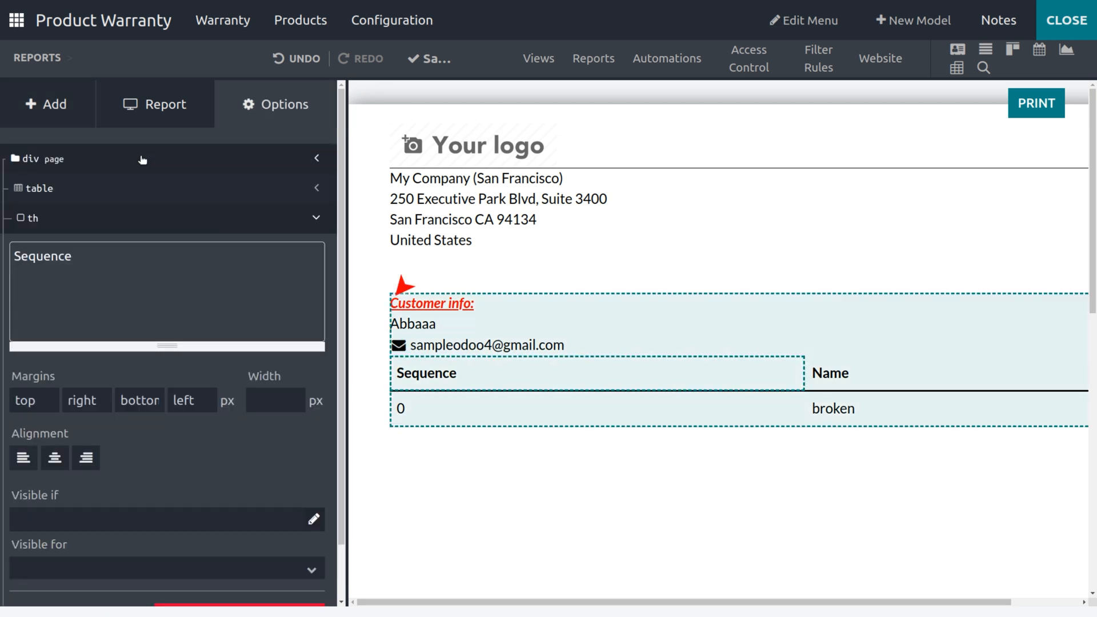
click(46, 103)
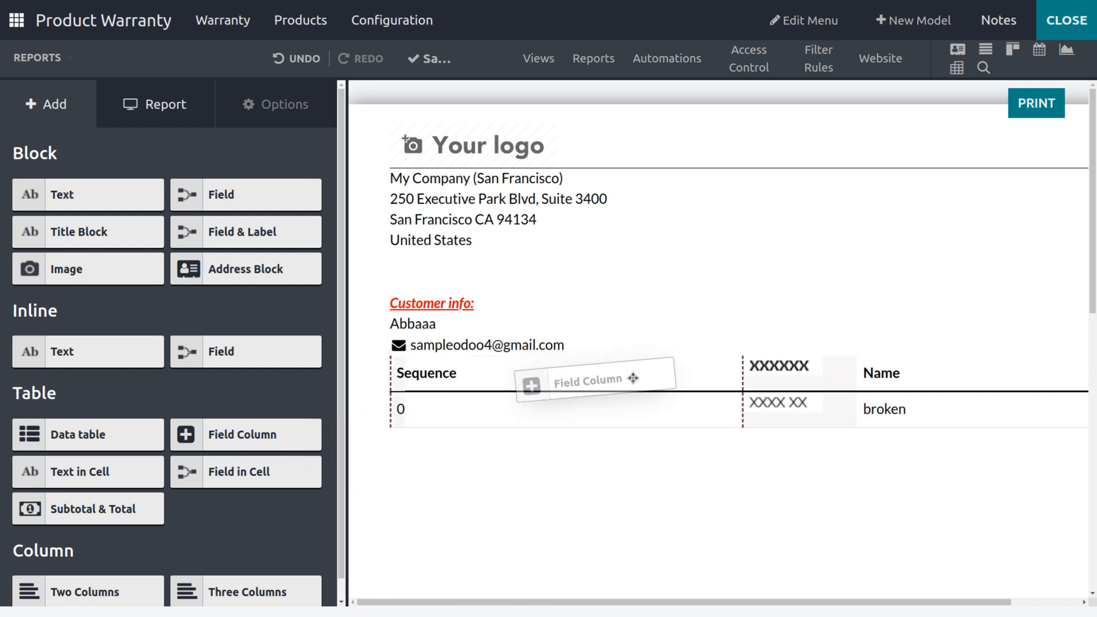
Step: Add a table_line > Priority column after Sequence and select its empty cell
click(594, 378)
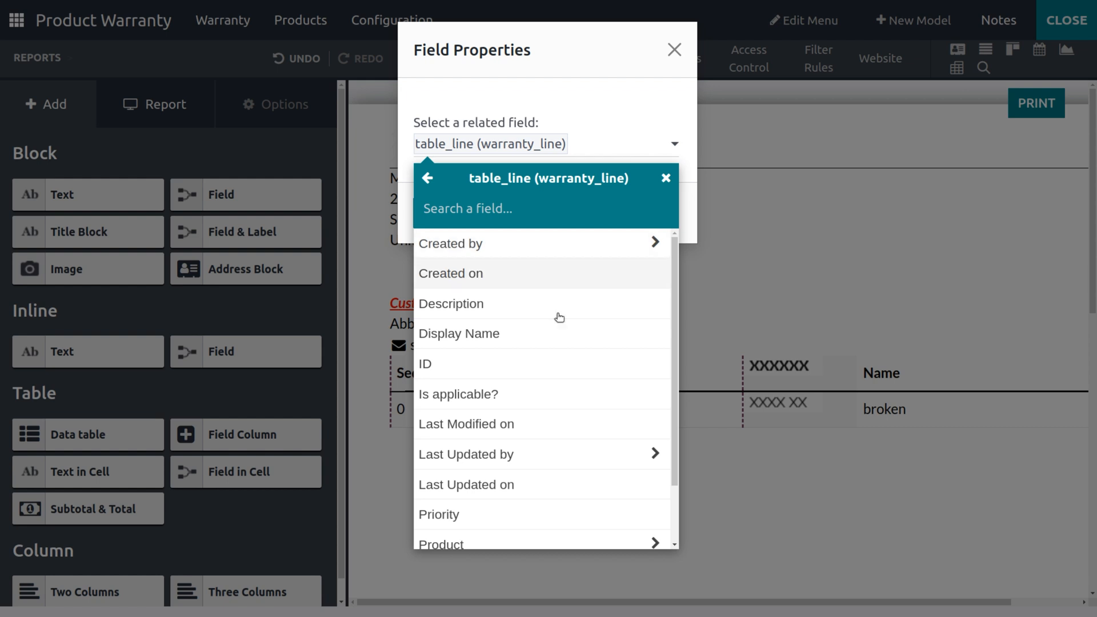
click(439, 514)
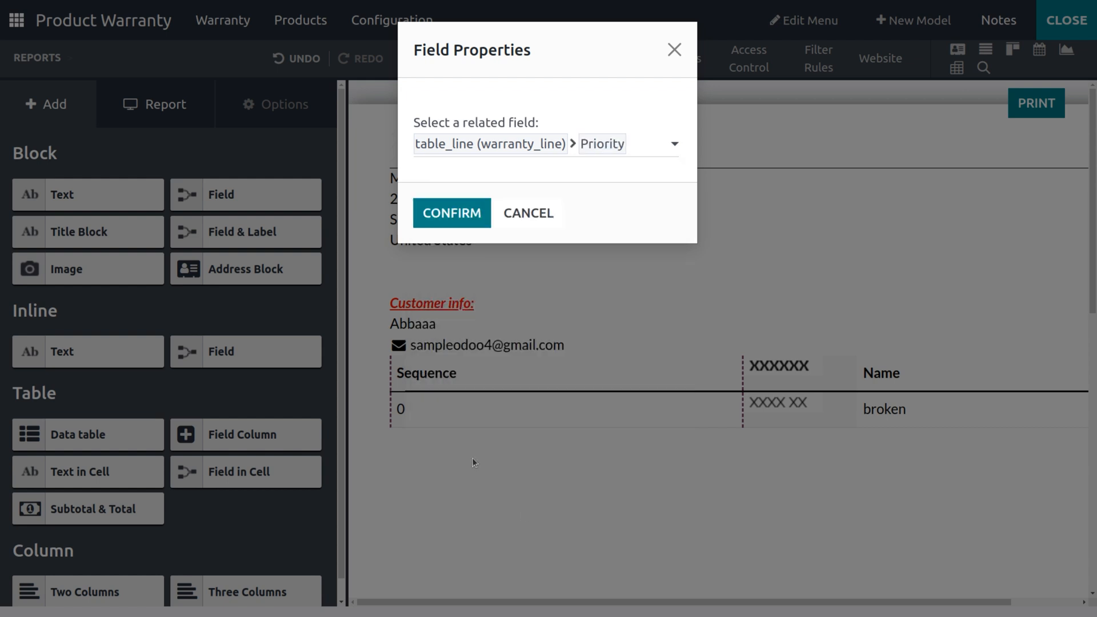
click(451, 212)
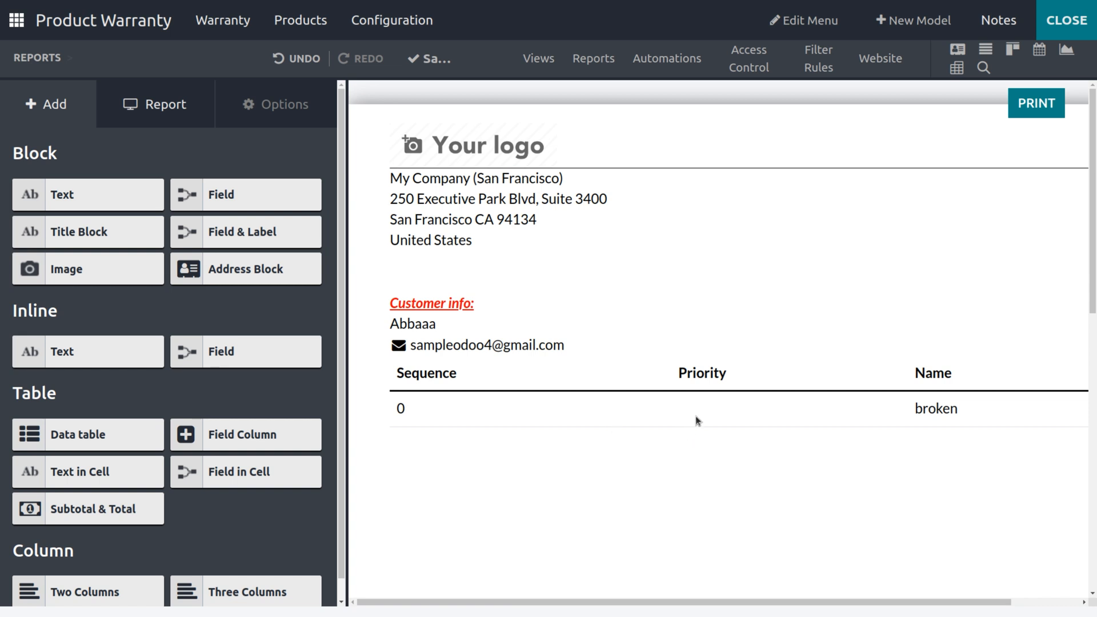
click(790, 408)
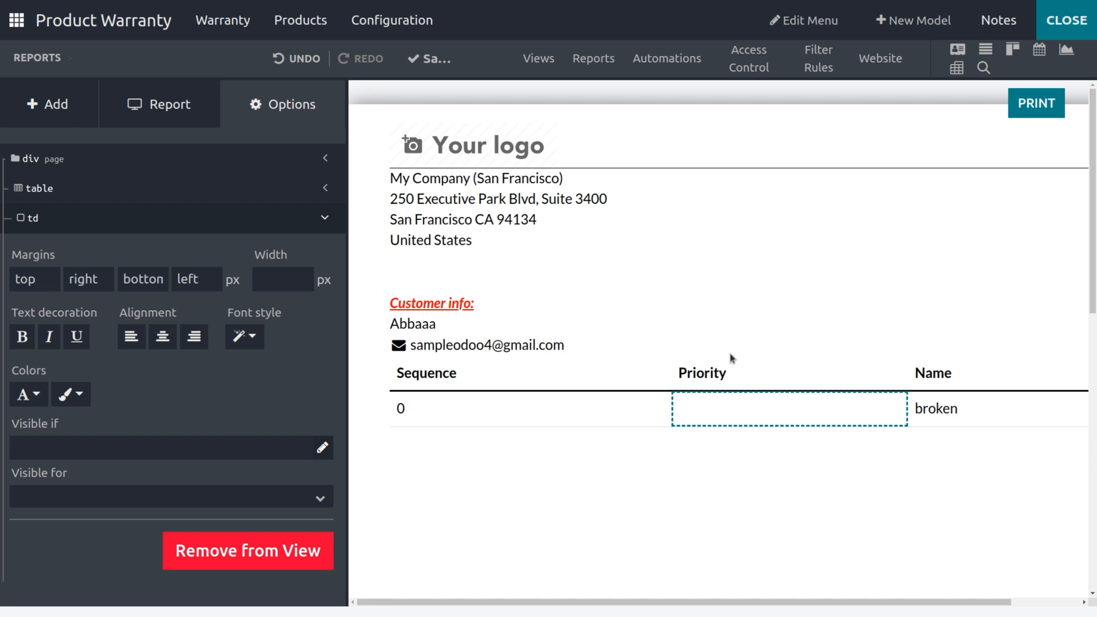
mouse_move(467, 328)
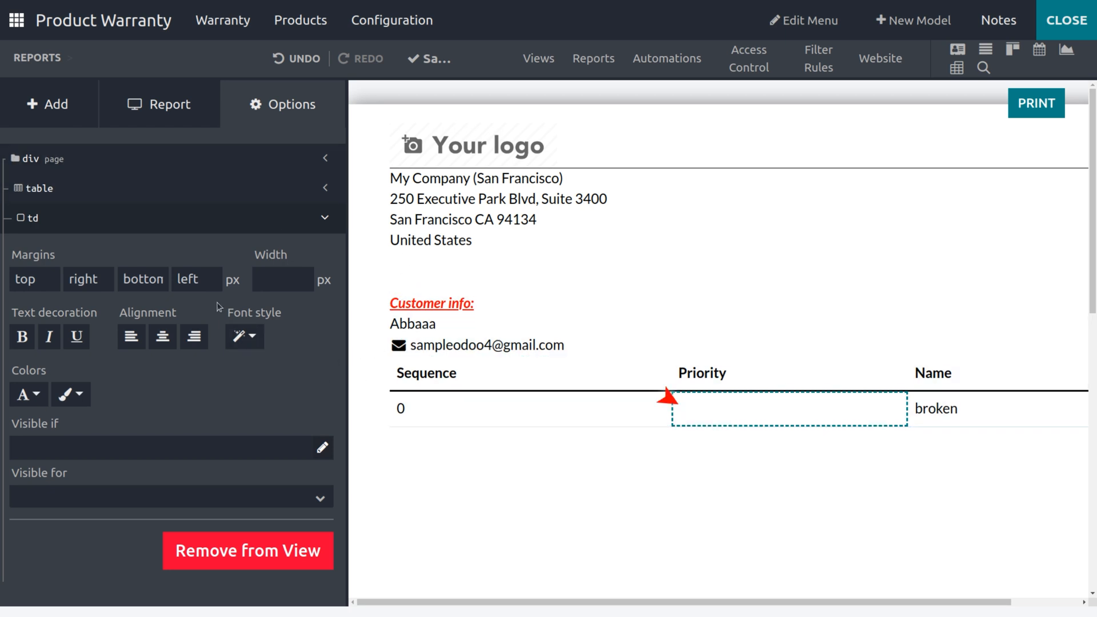
click(46, 104)
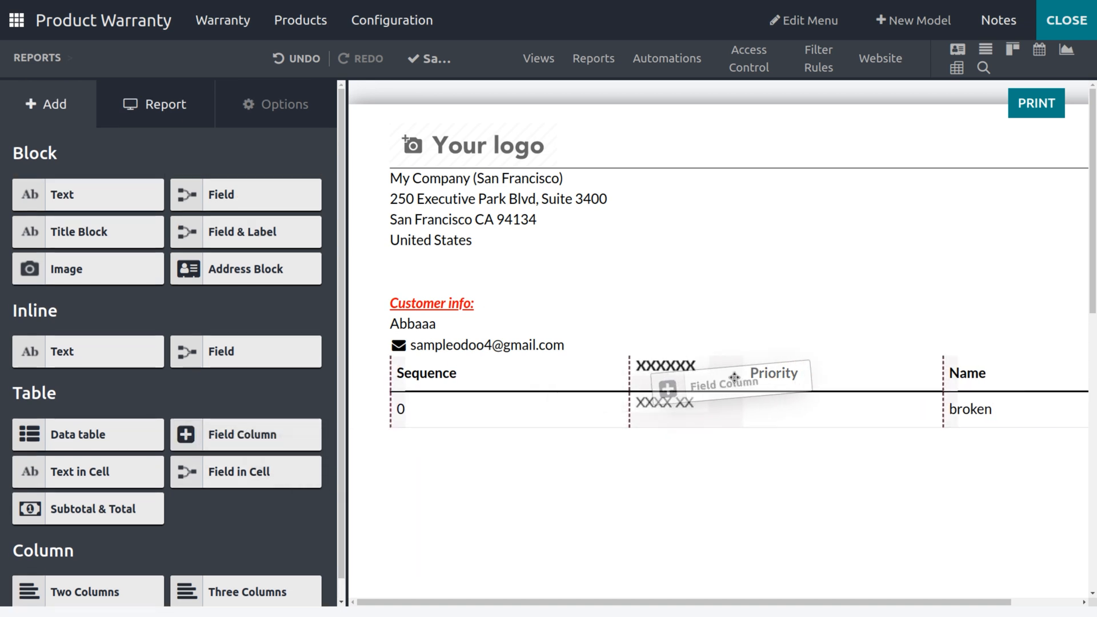
Step: Add a table_line > Product column after Priority, showing [E-COM11] Cabinet with Doors
drag(720, 382, 658, 372)
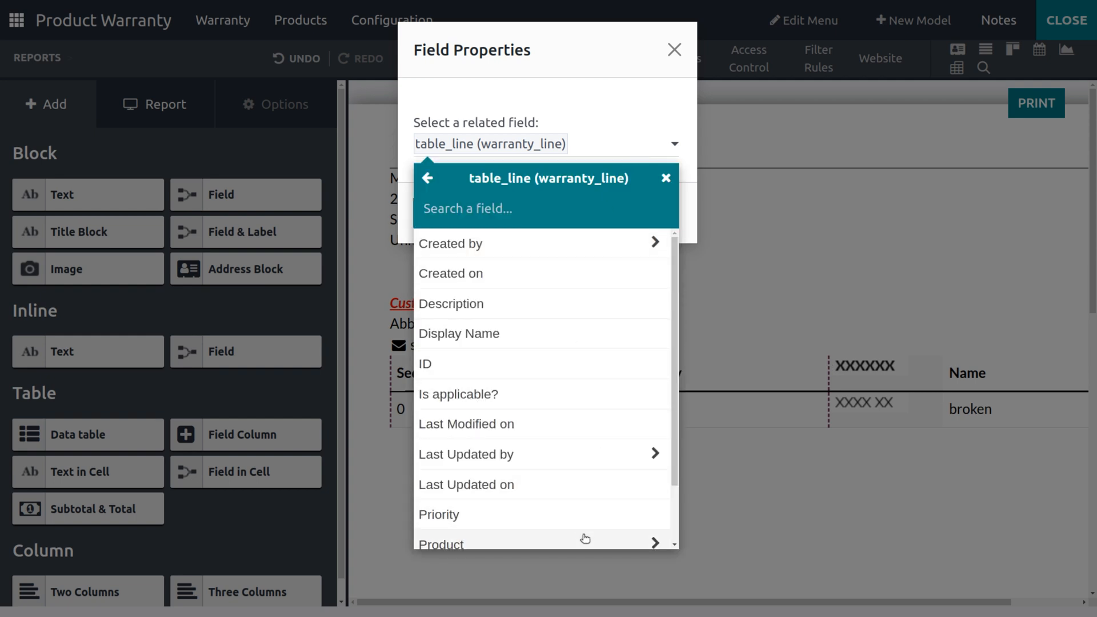
click(441, 544)
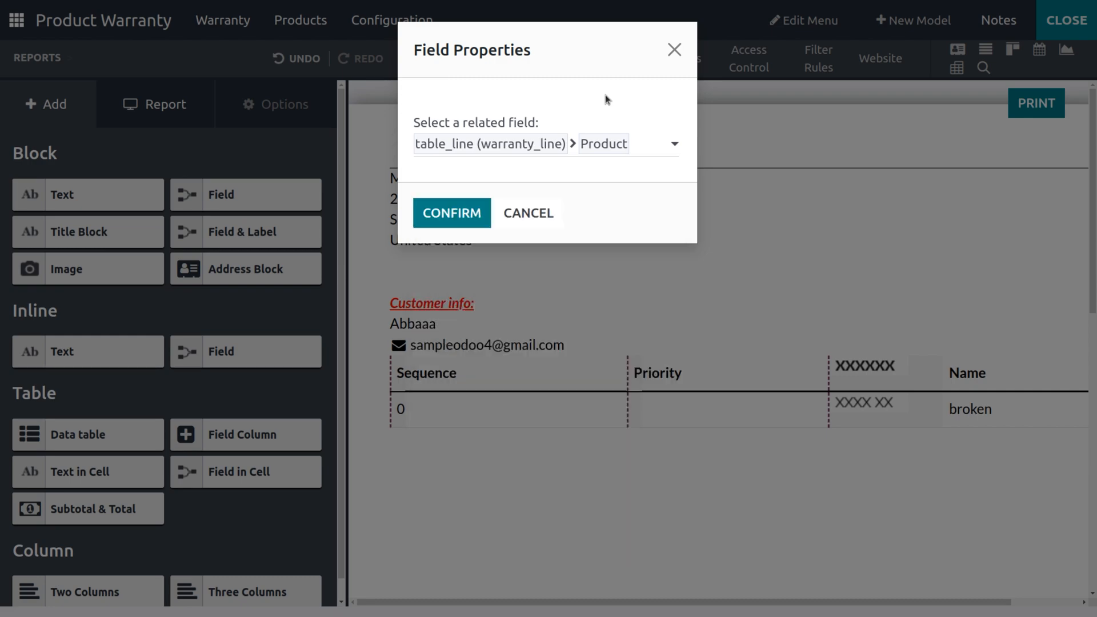
click(450, 212)
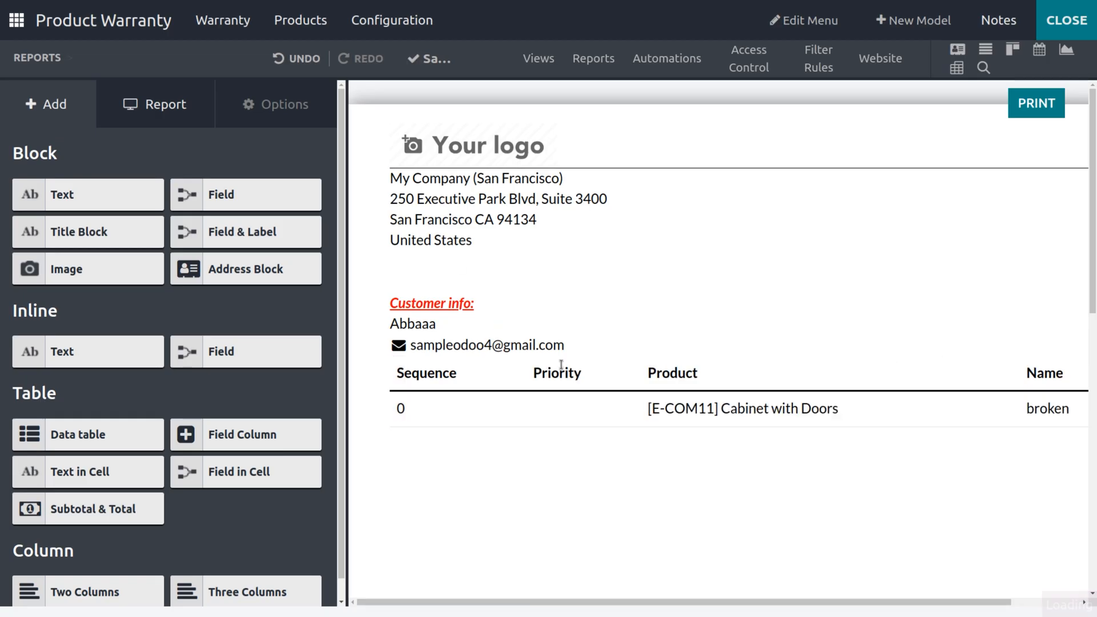
scroll(right, 3)
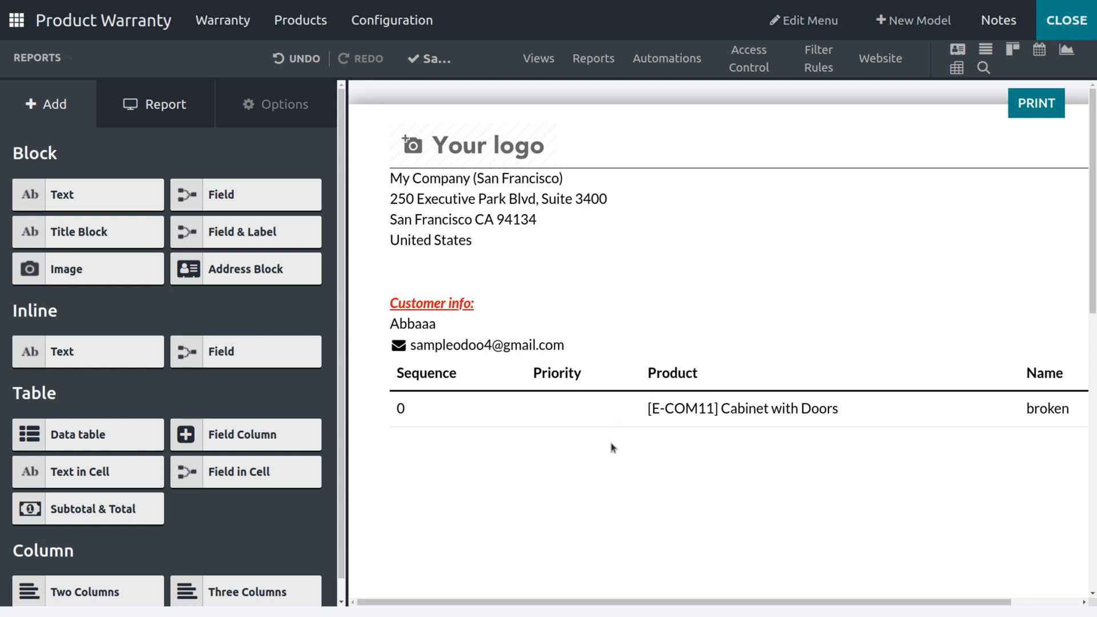
mouse_move(573, 425)
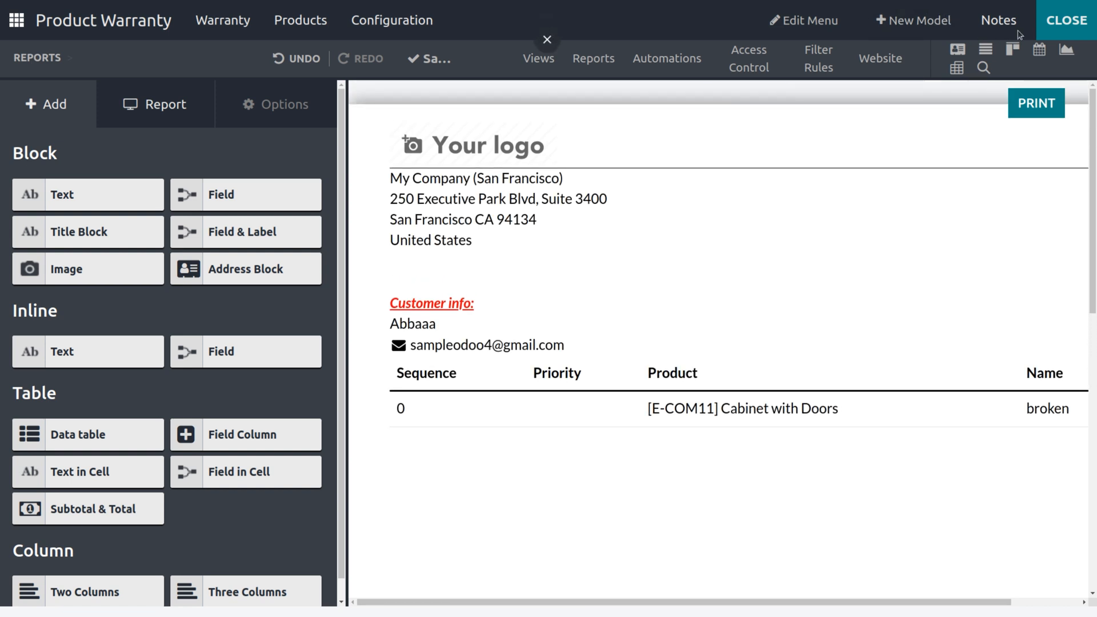
Step: Leave Studio, give the Broken warranty's product line Very High priority and save
click(1064, 20)
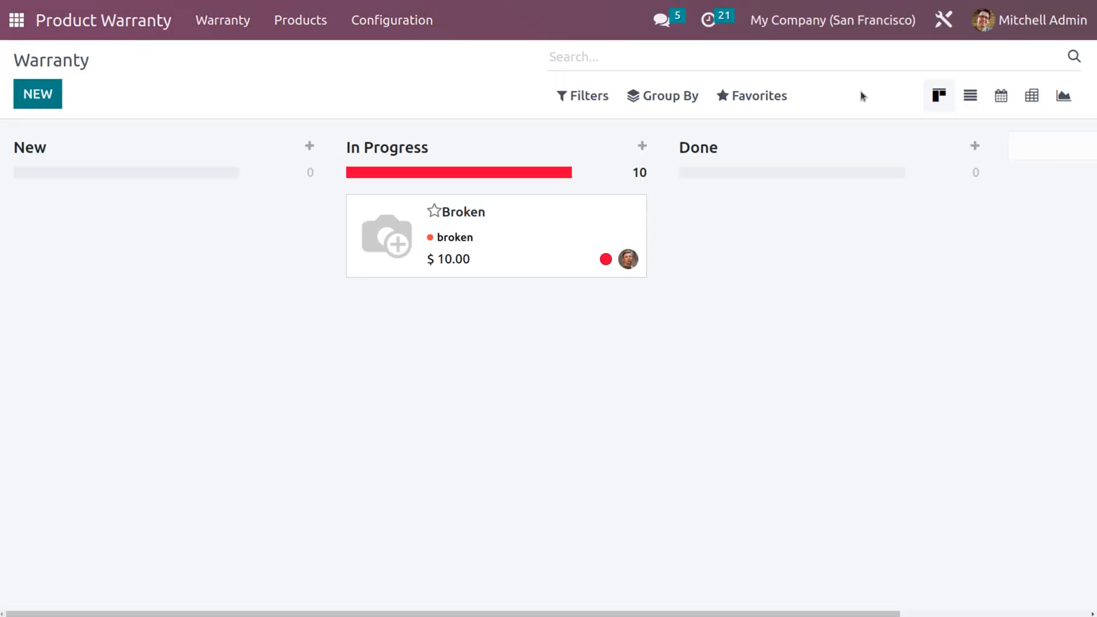
mouse_move(490, 227)
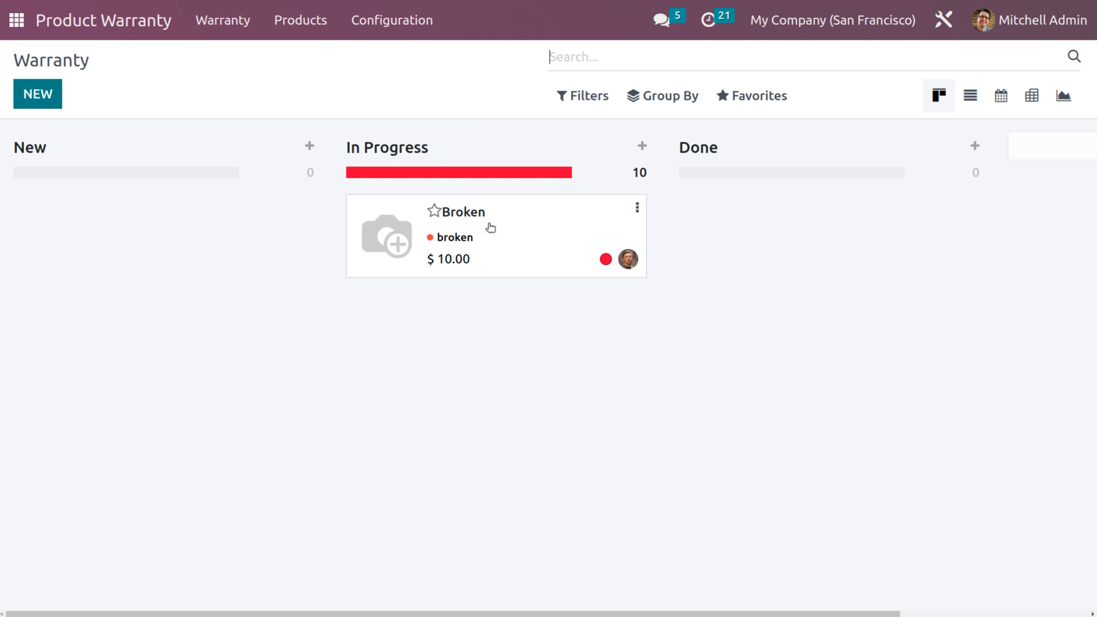
click(461, 213)
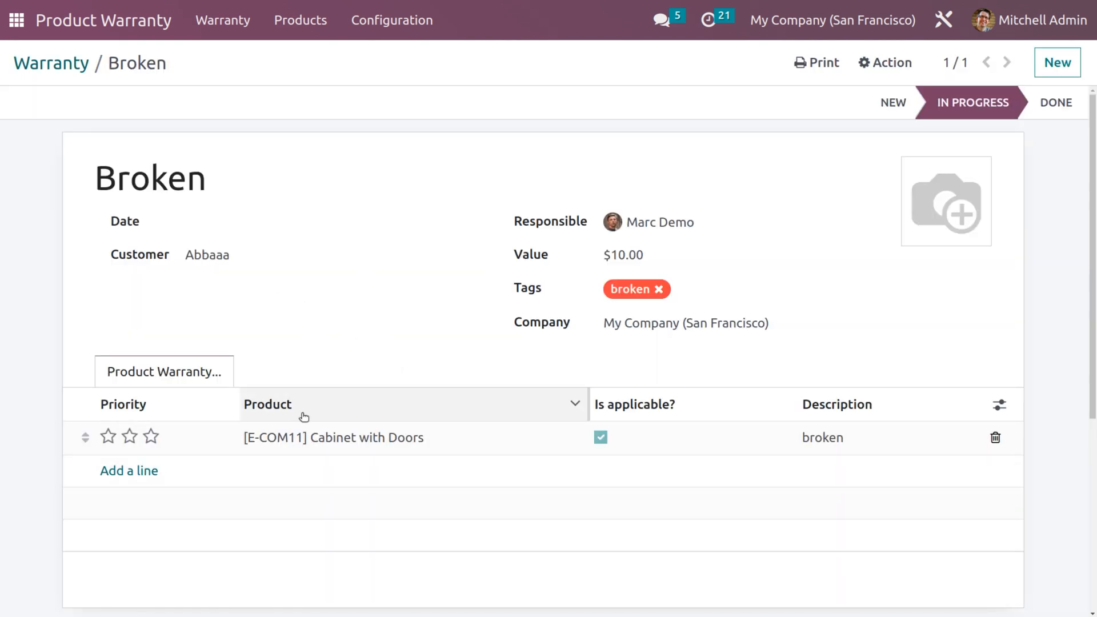
click(149, 436)
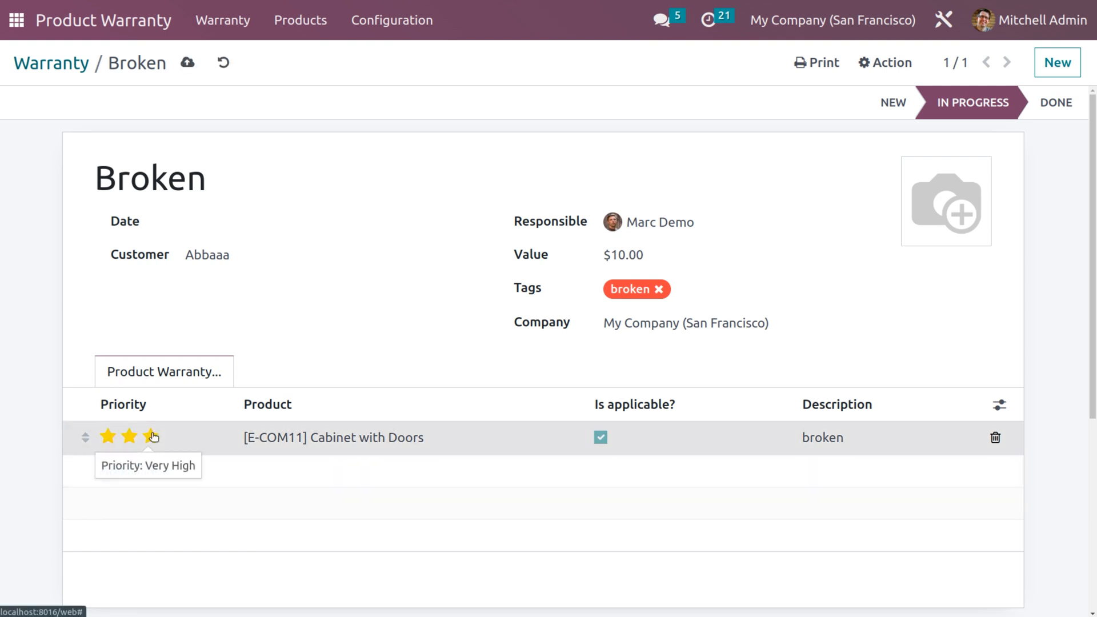
click(151, 438)
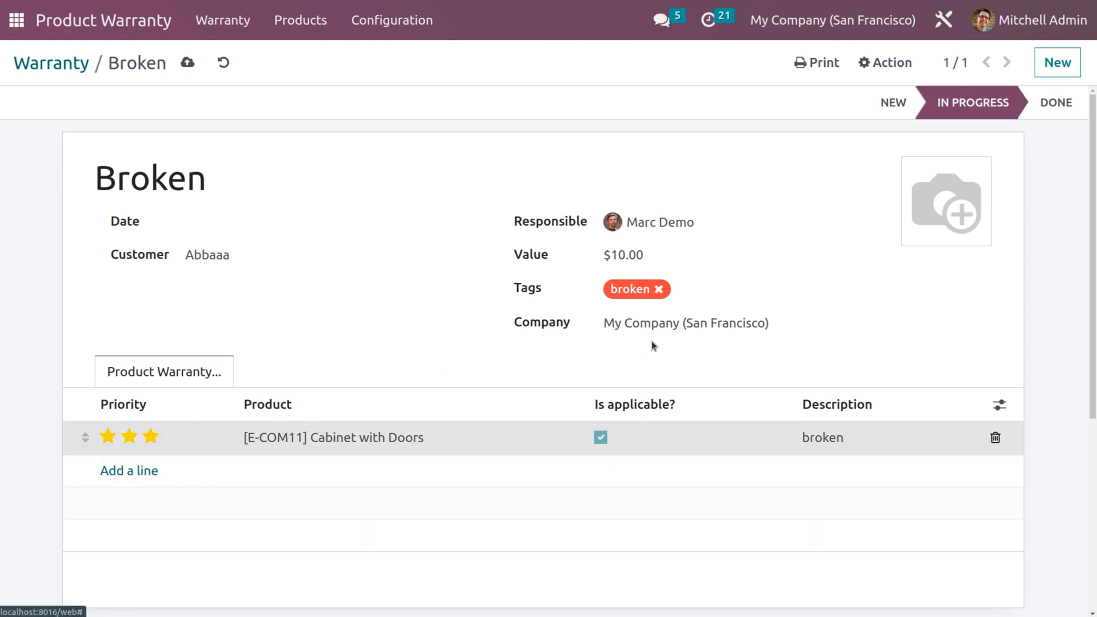
mouse_move(186, 62)
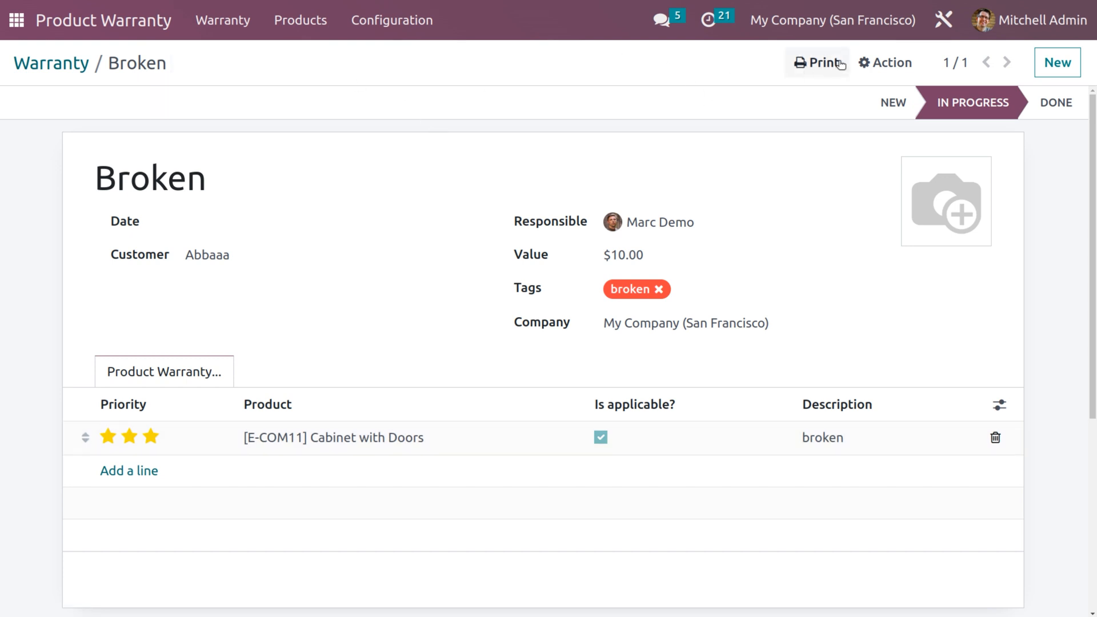
Step: Print the Warranty Report from the record's Print menu
click(815, 62)
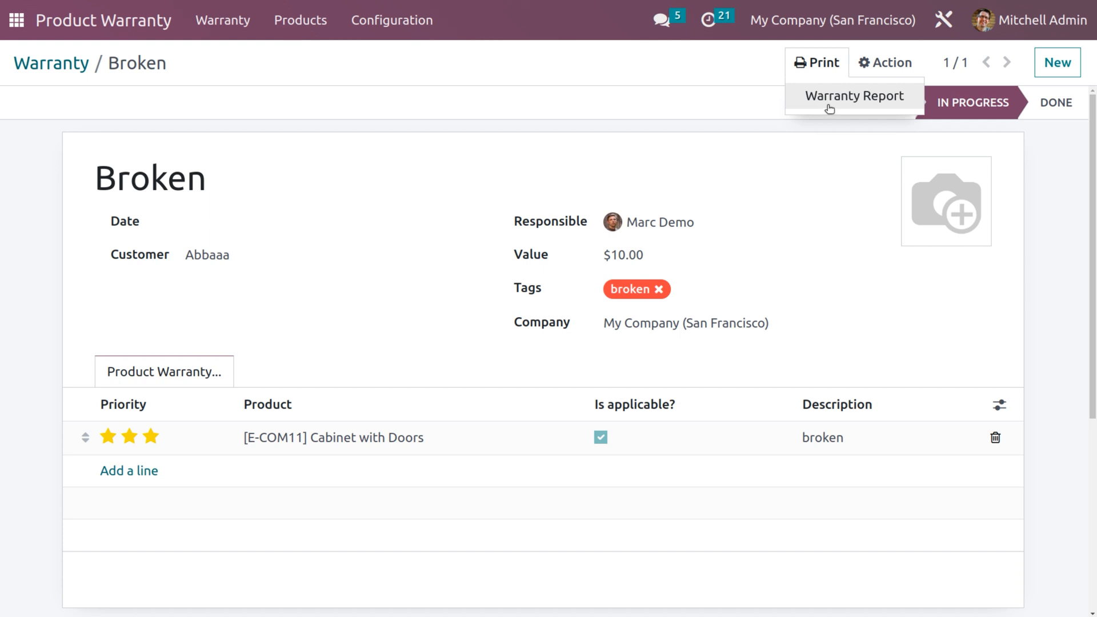
click(944, 19)
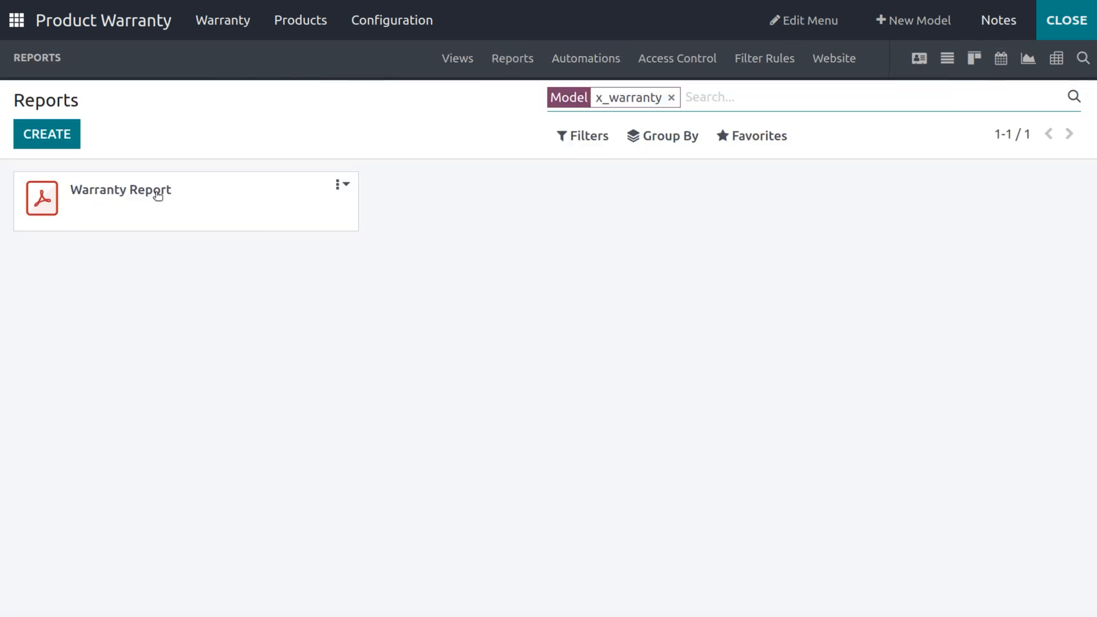
Step: Check the Warranty Report's general settings and paper format dropdown, then close Studio
click(120, 189)
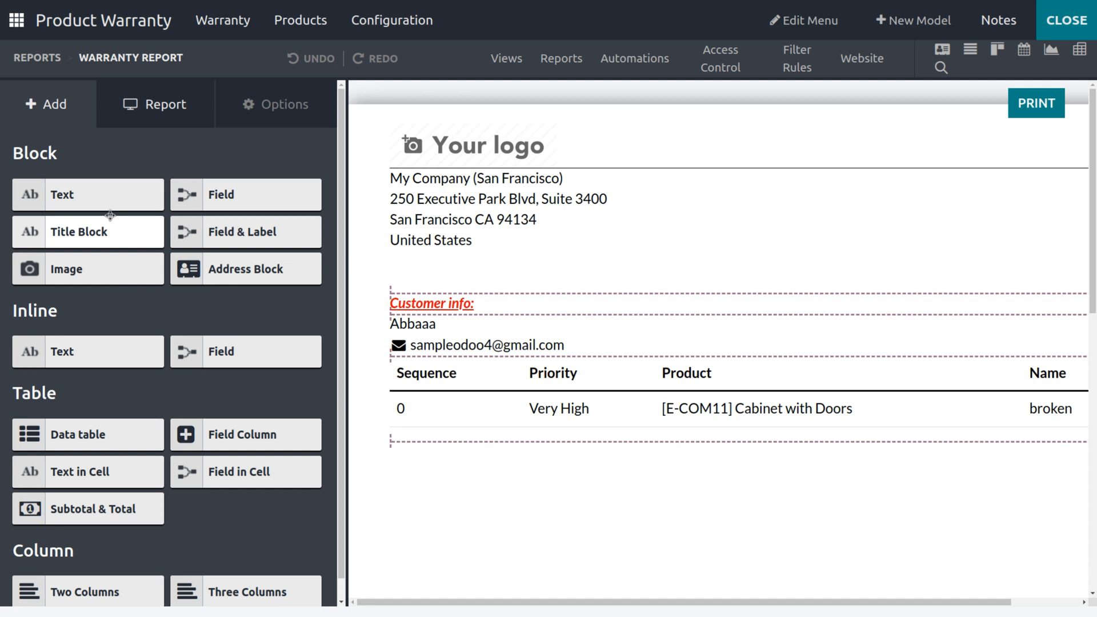
click(155, 104)
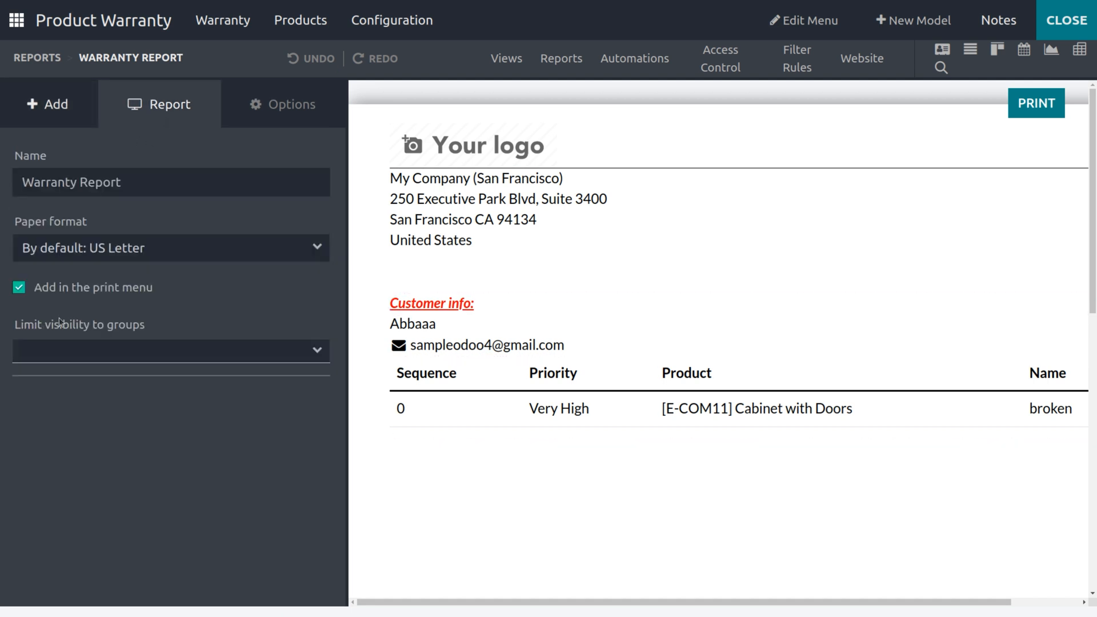
mouse_move(55, 319)
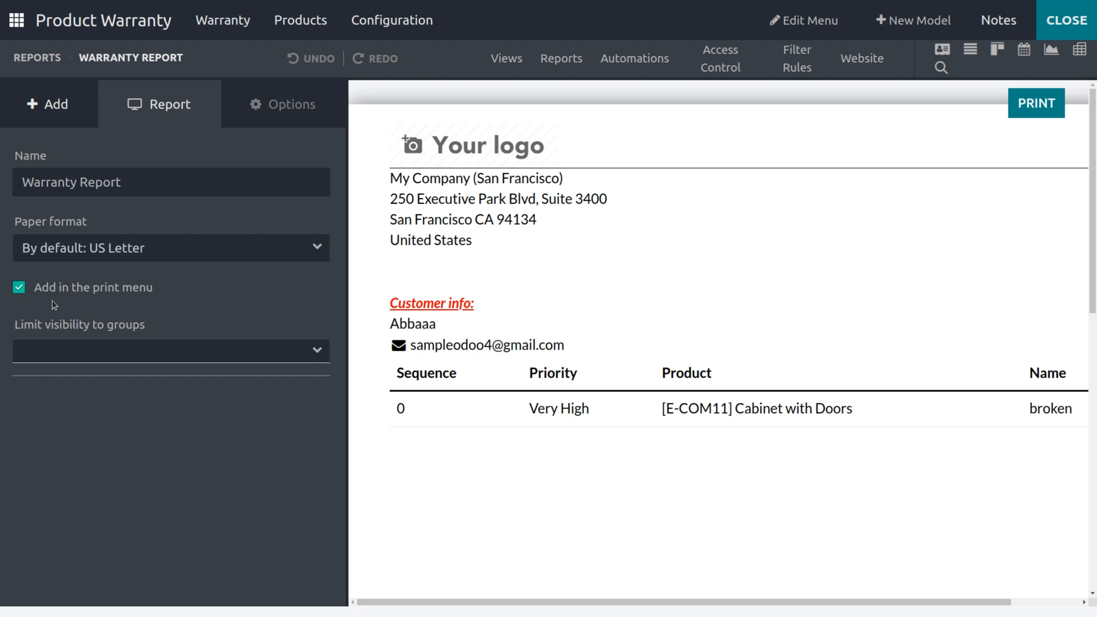
click(170, 248)
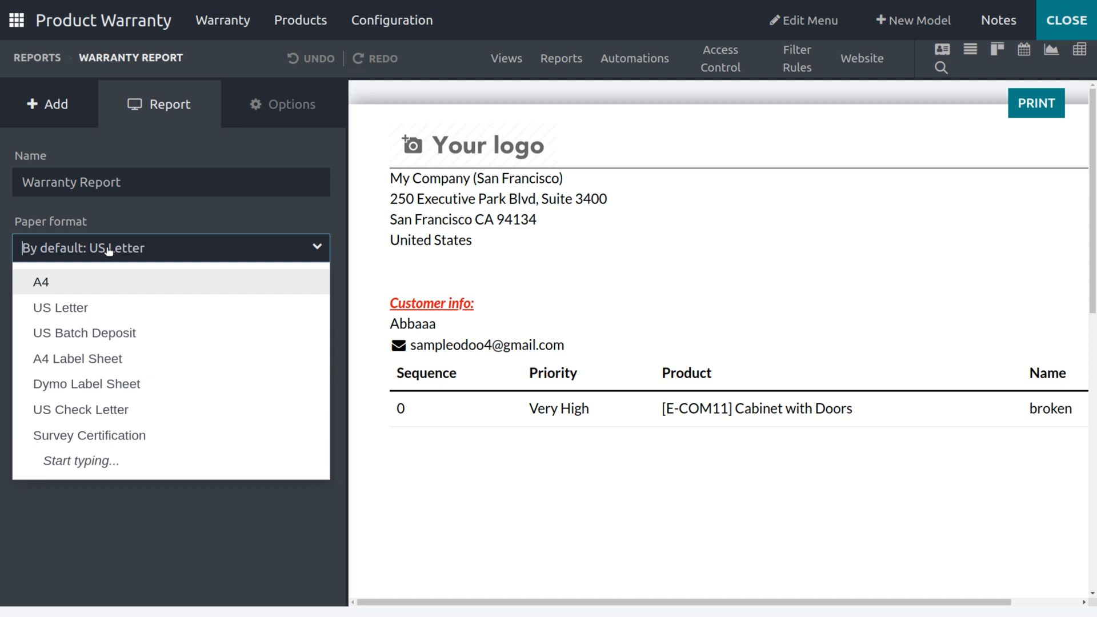
mouse_move(91, 280)
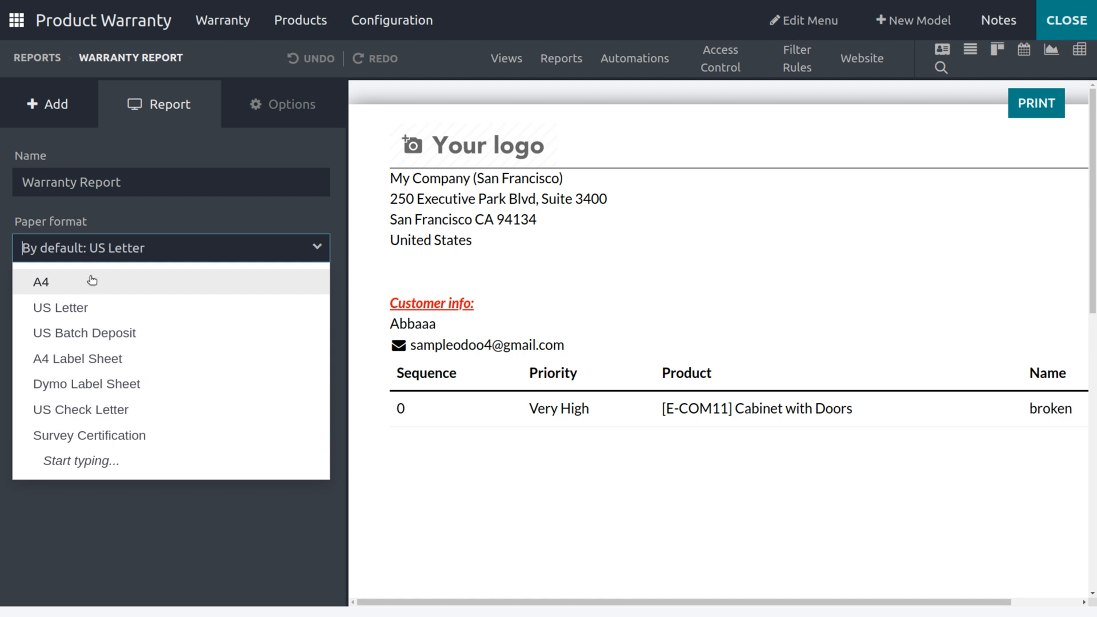
mouse_move(177, 227)
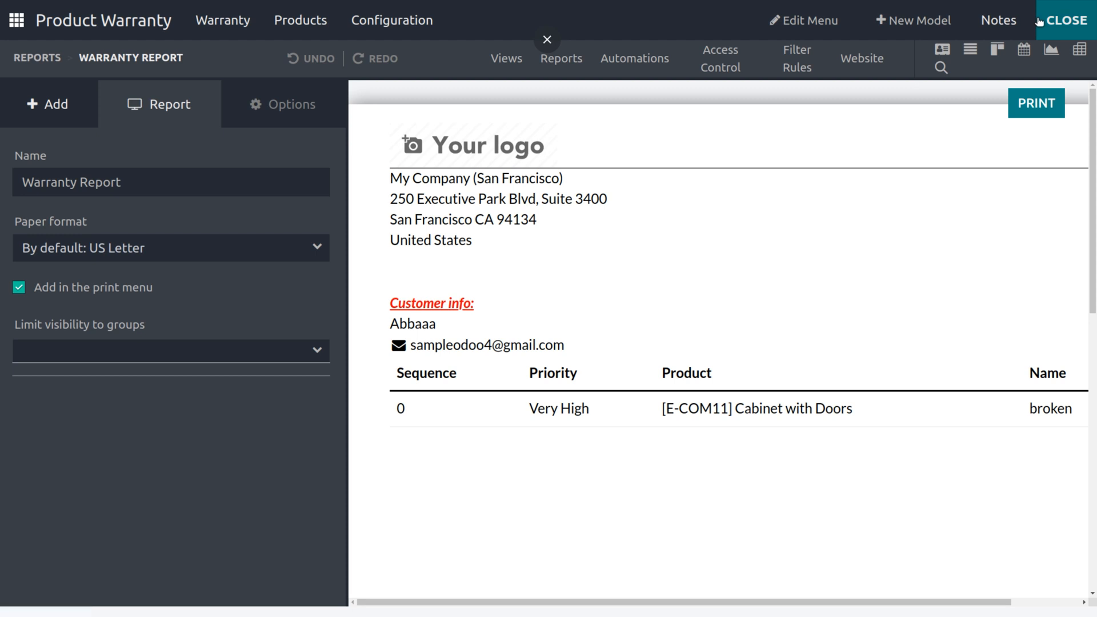
click(1063, 19)
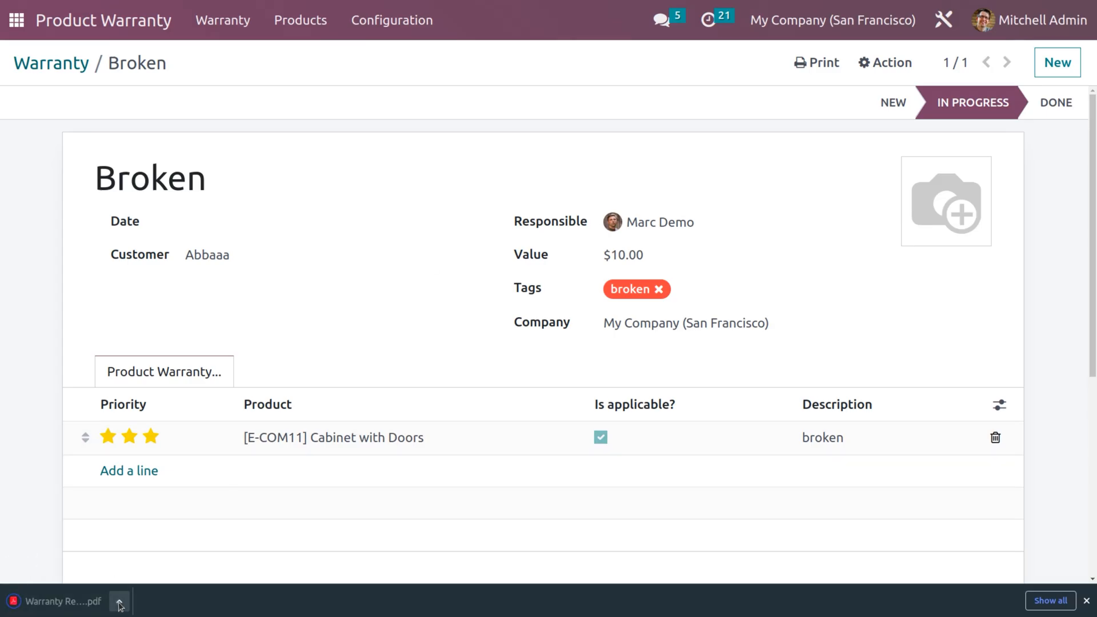
Step: Open the downloaded Warranty Report PDF from the browser's download bar
click(120, 601)
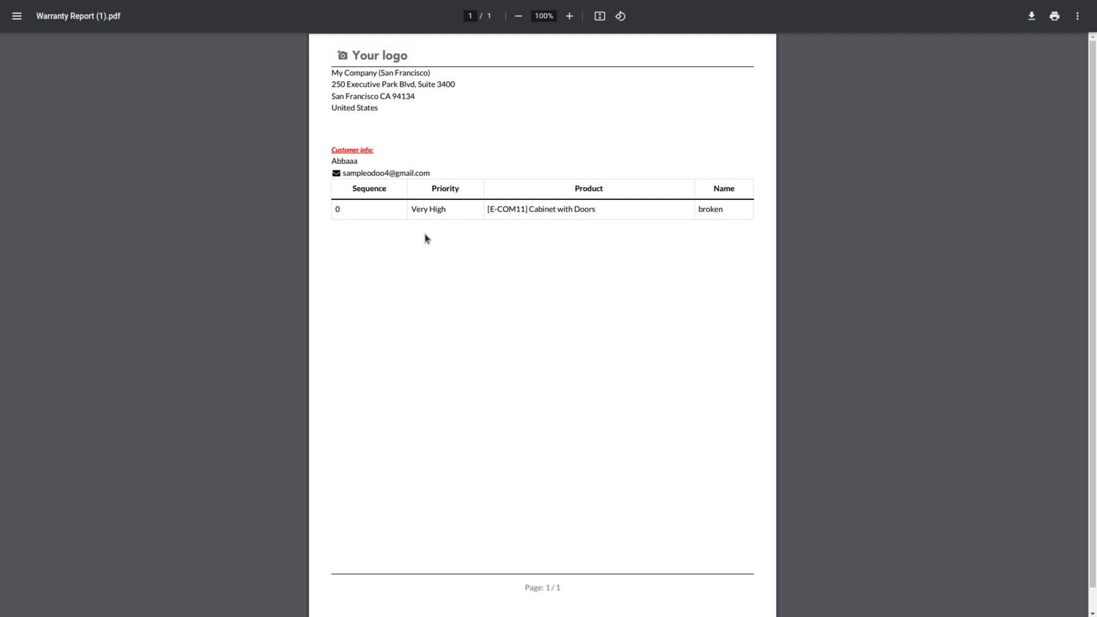
mouse_move(426, 238)
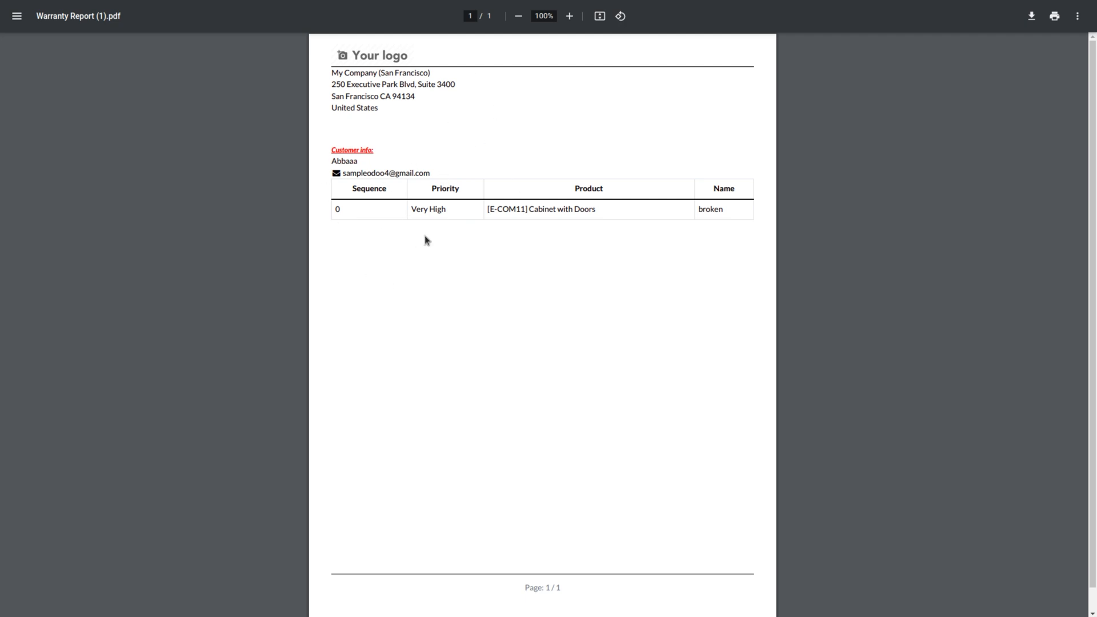